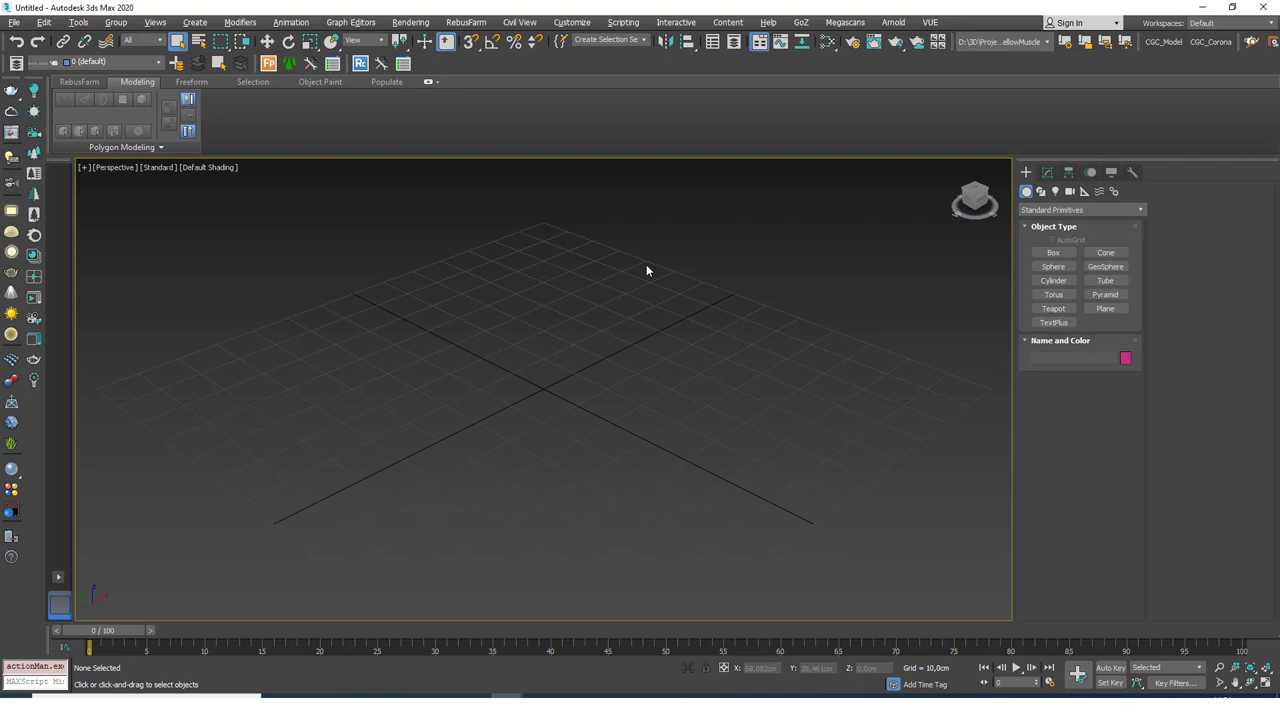
Step: Create a box and size it 50 cm long, 50 cm wide and 20 cm high
left_click(1053, 252)
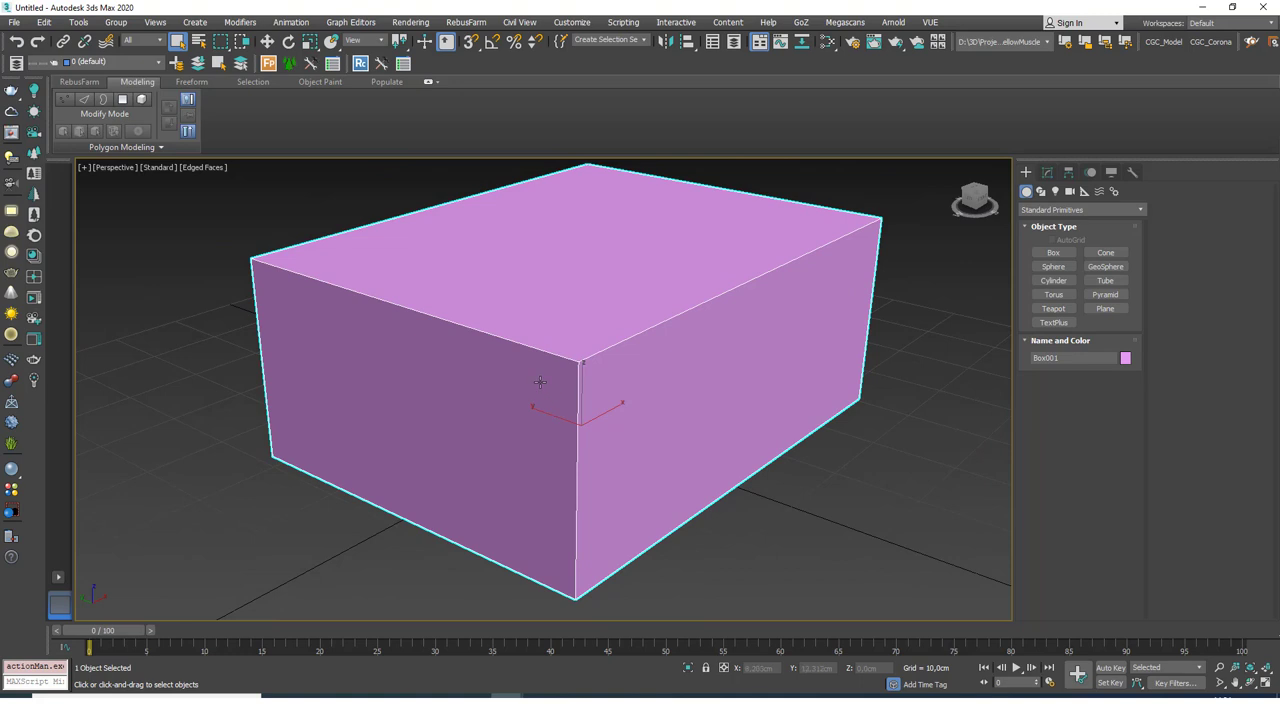
mouse_move(1010, 255)
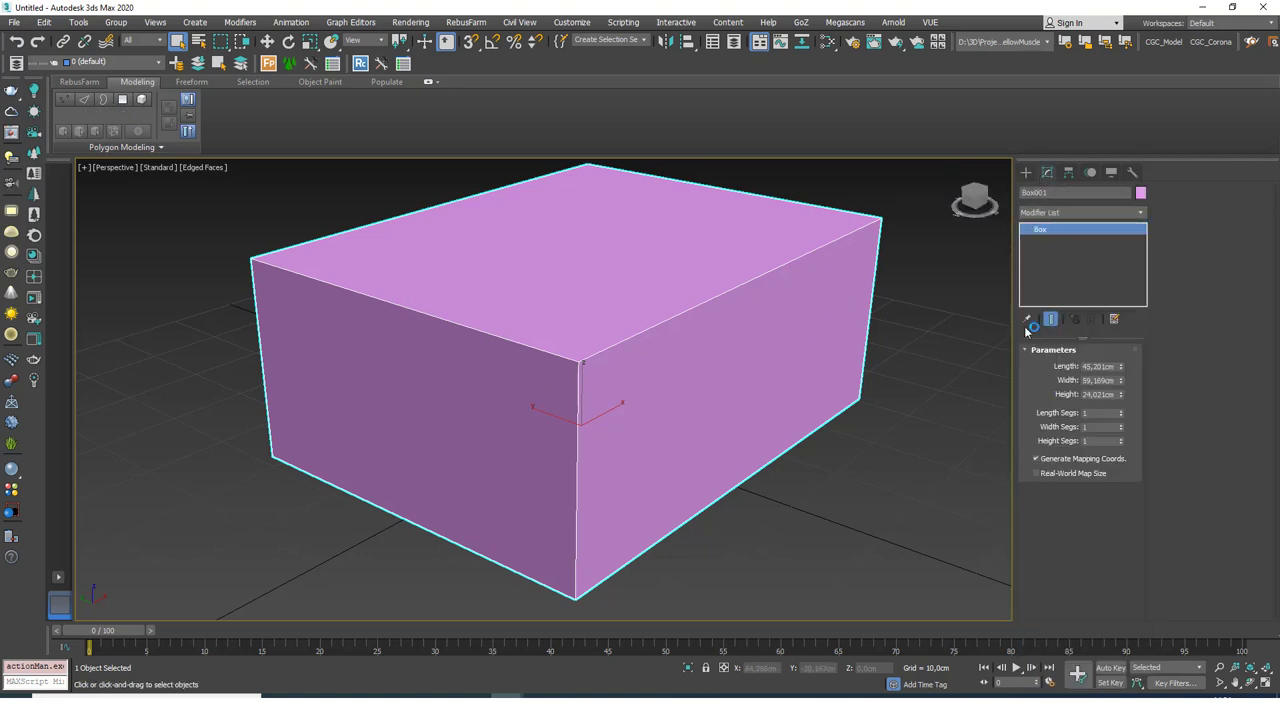
triple_click(1098, 366)
type("50")
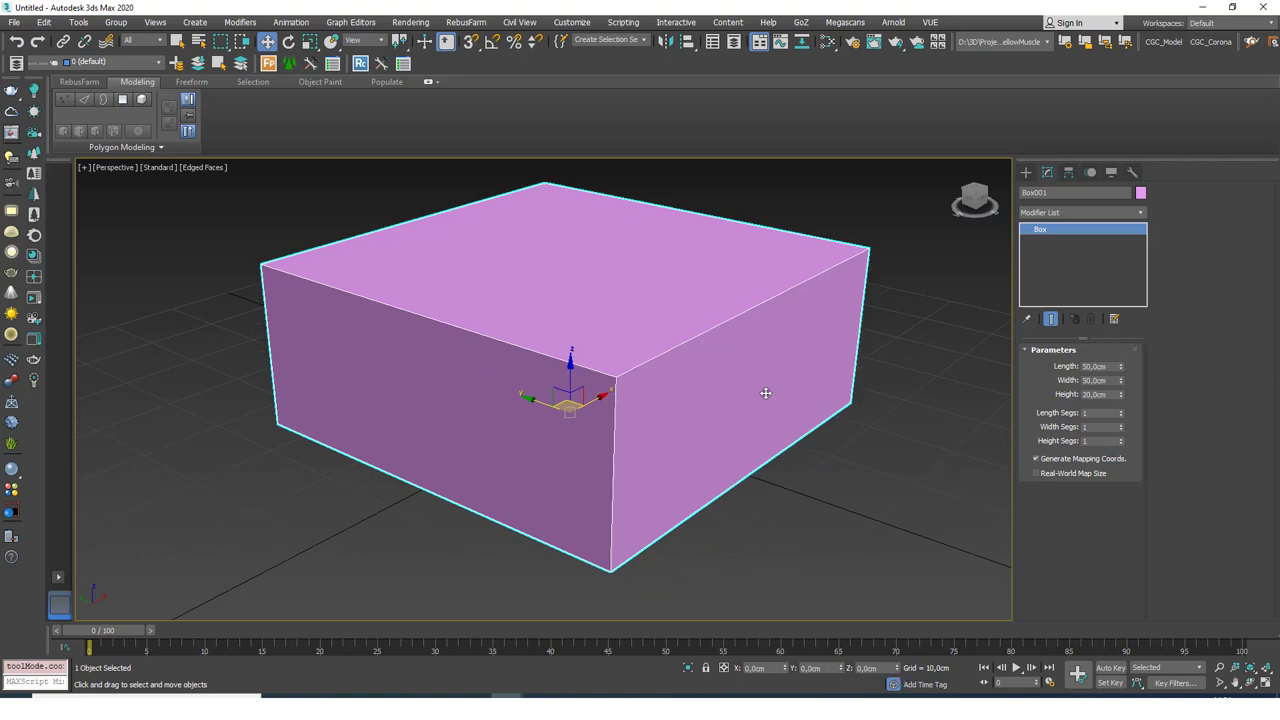
Step: Apply a Chamfer modifier from the Modifier List and show the bevelled result on the box
left_click(1080, 212)
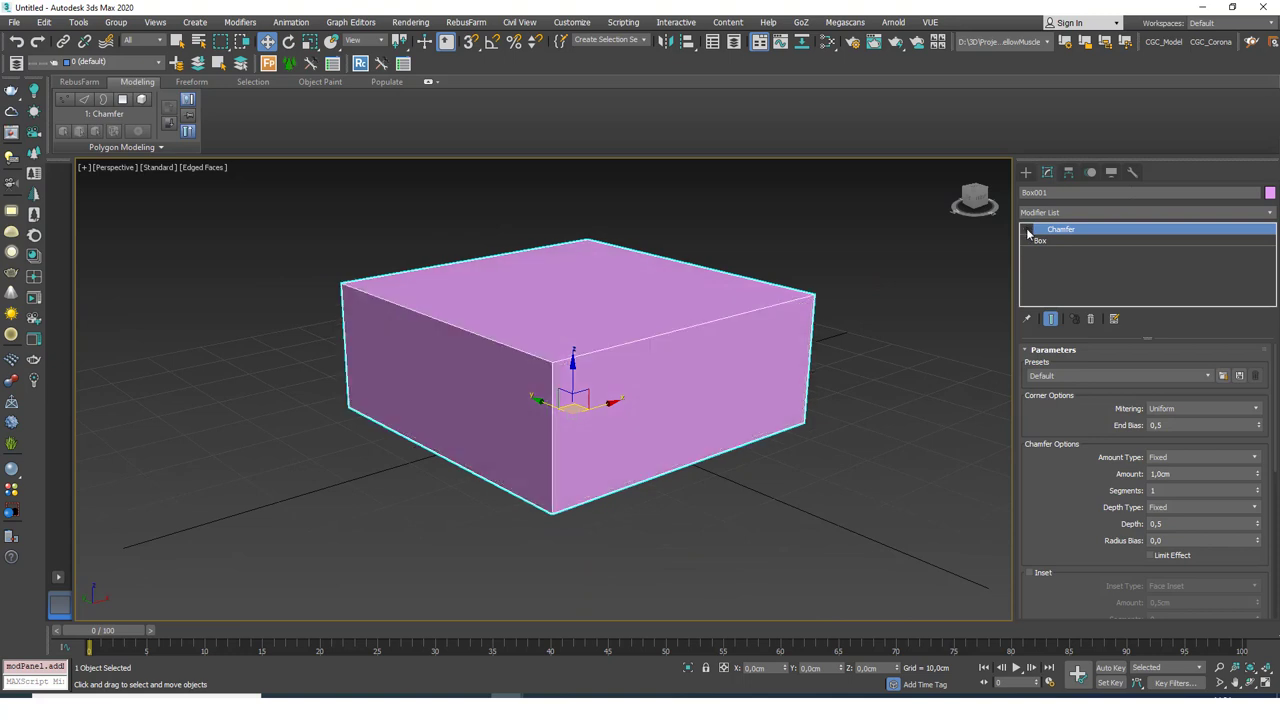
left_click(1026, 229)
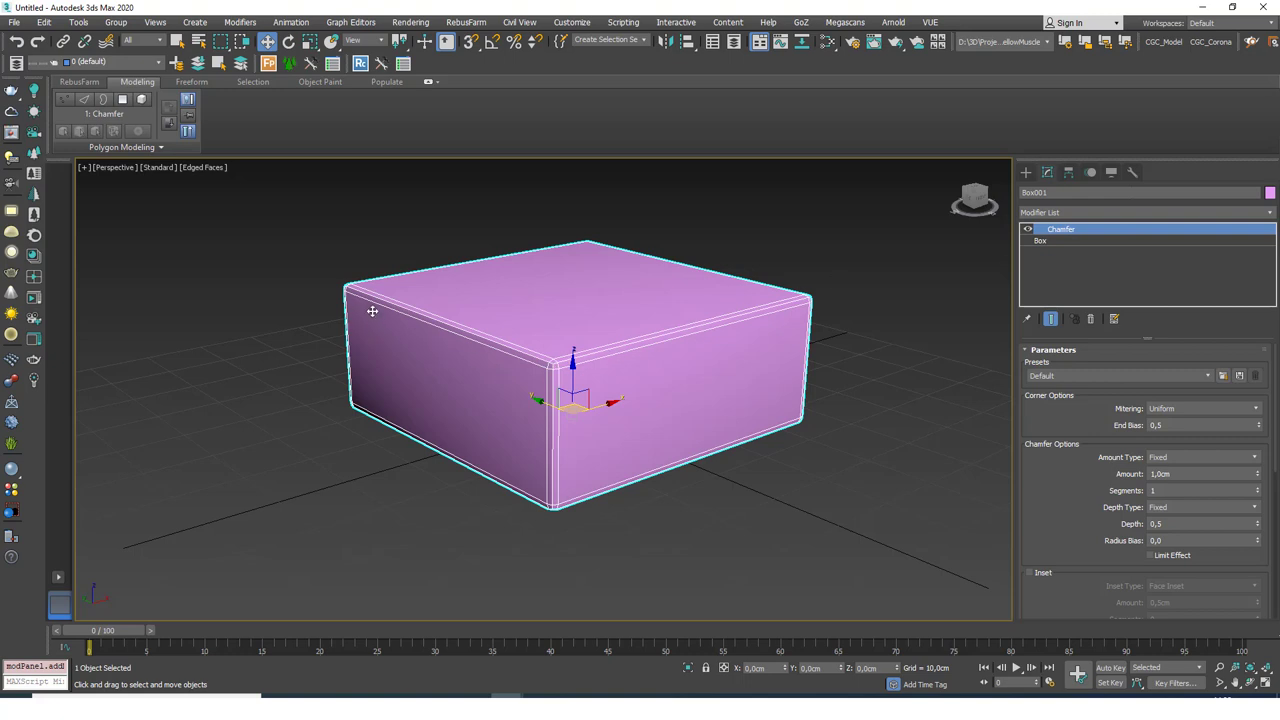
mouse_move(358, 335)
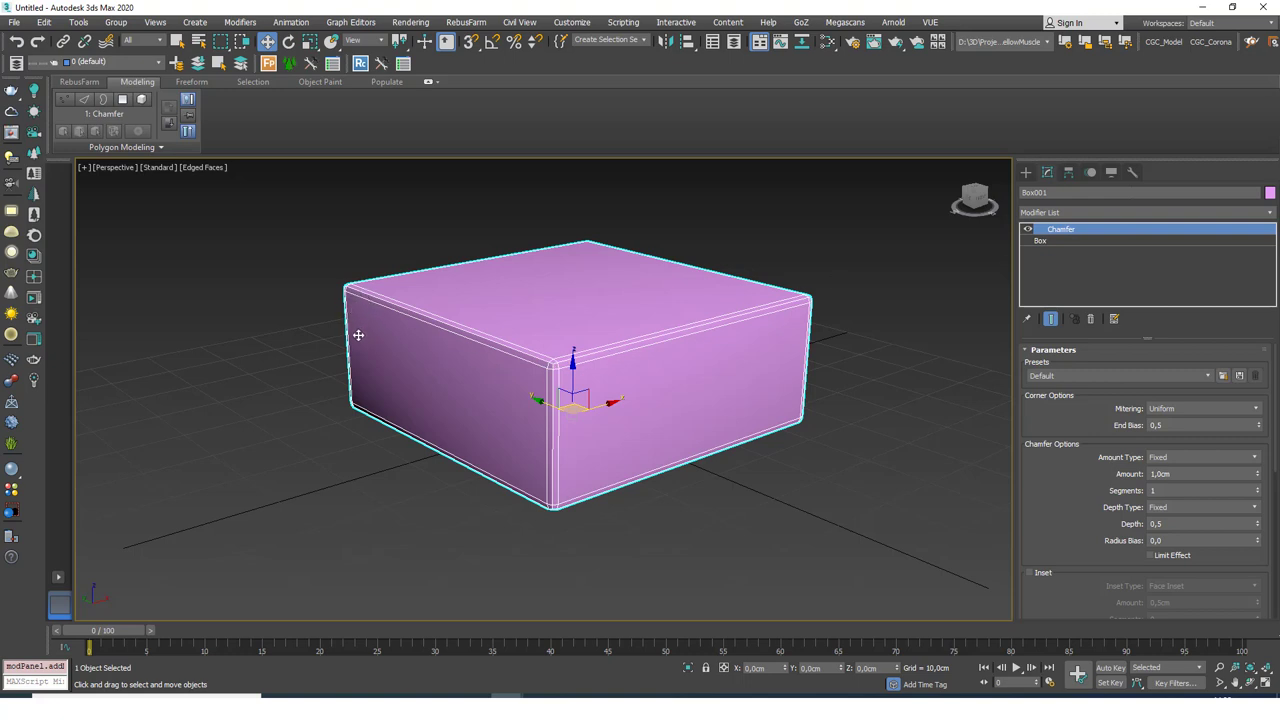
mouse_move(368, 395)
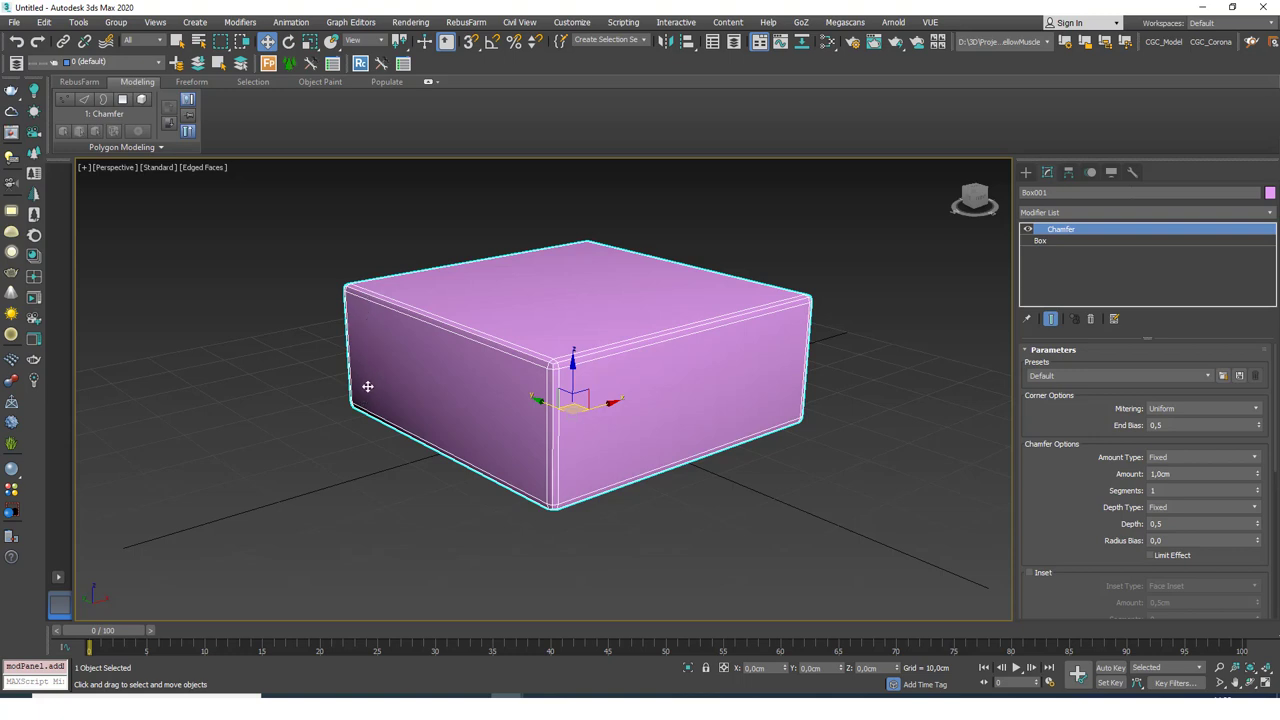
mouse_move(1013, 232)
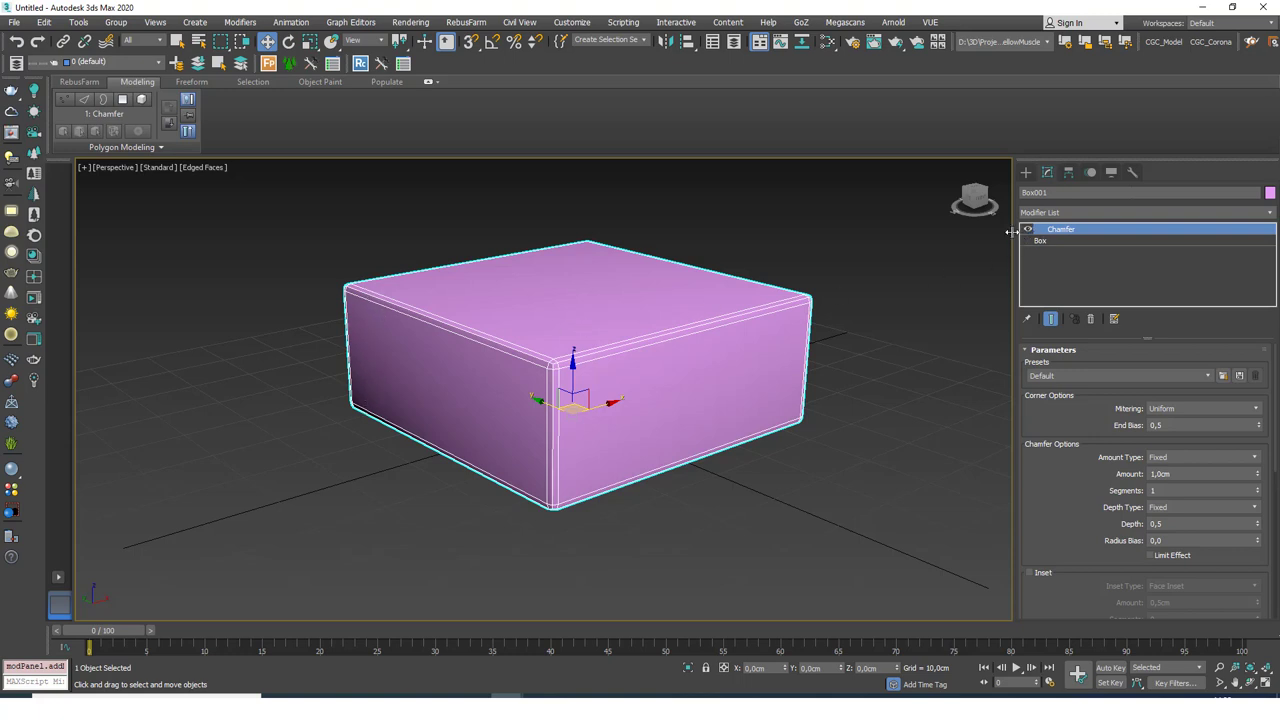
mouse_move(445, 335)
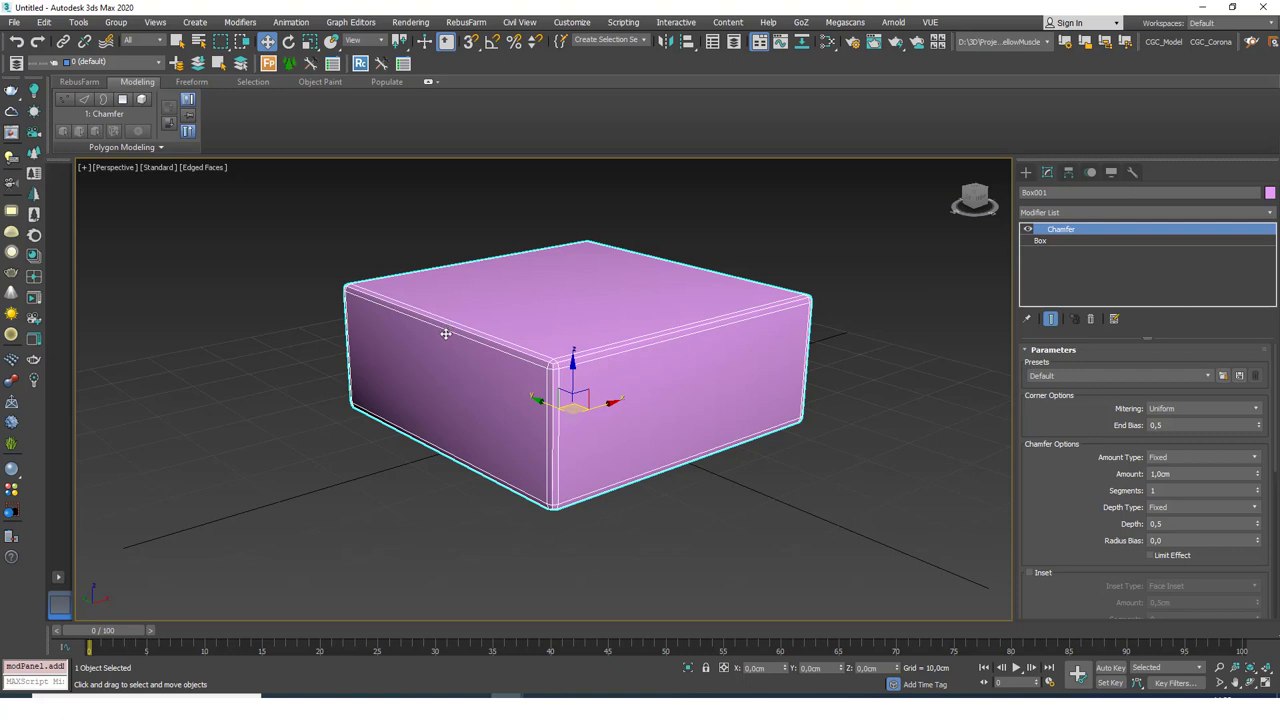
mouse_move(421, 330)
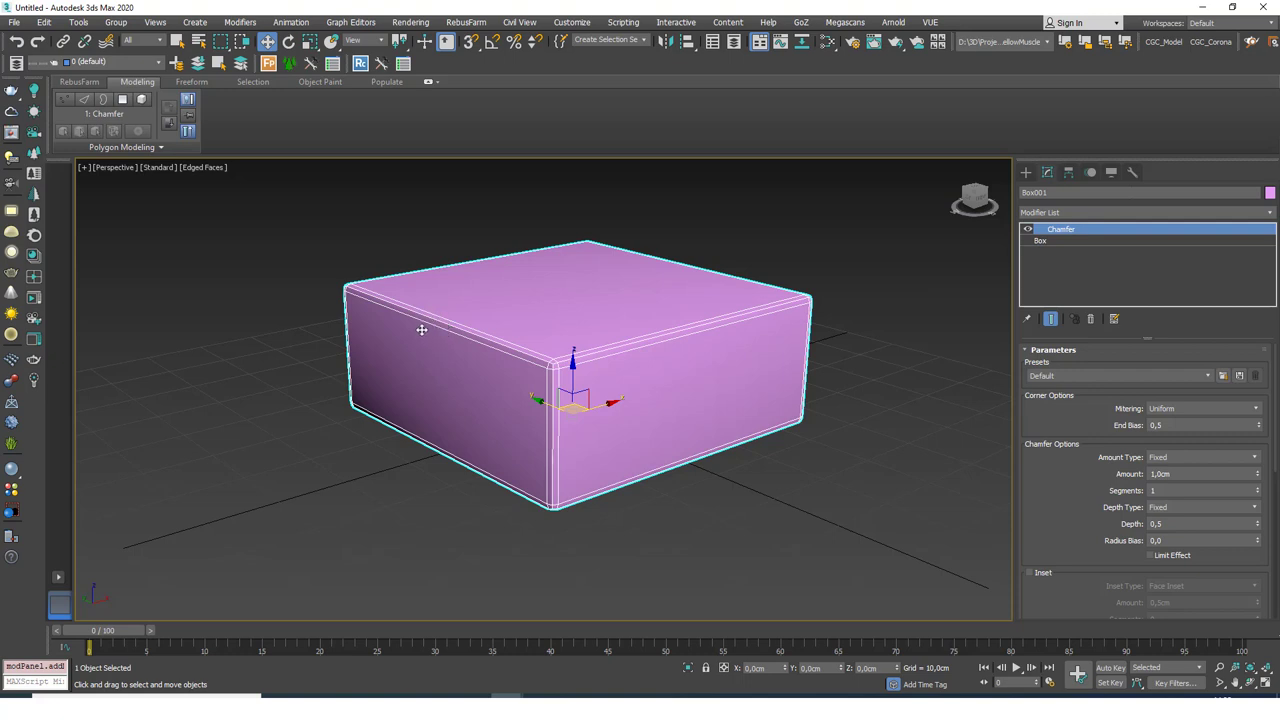
mouse_move(387, 301)
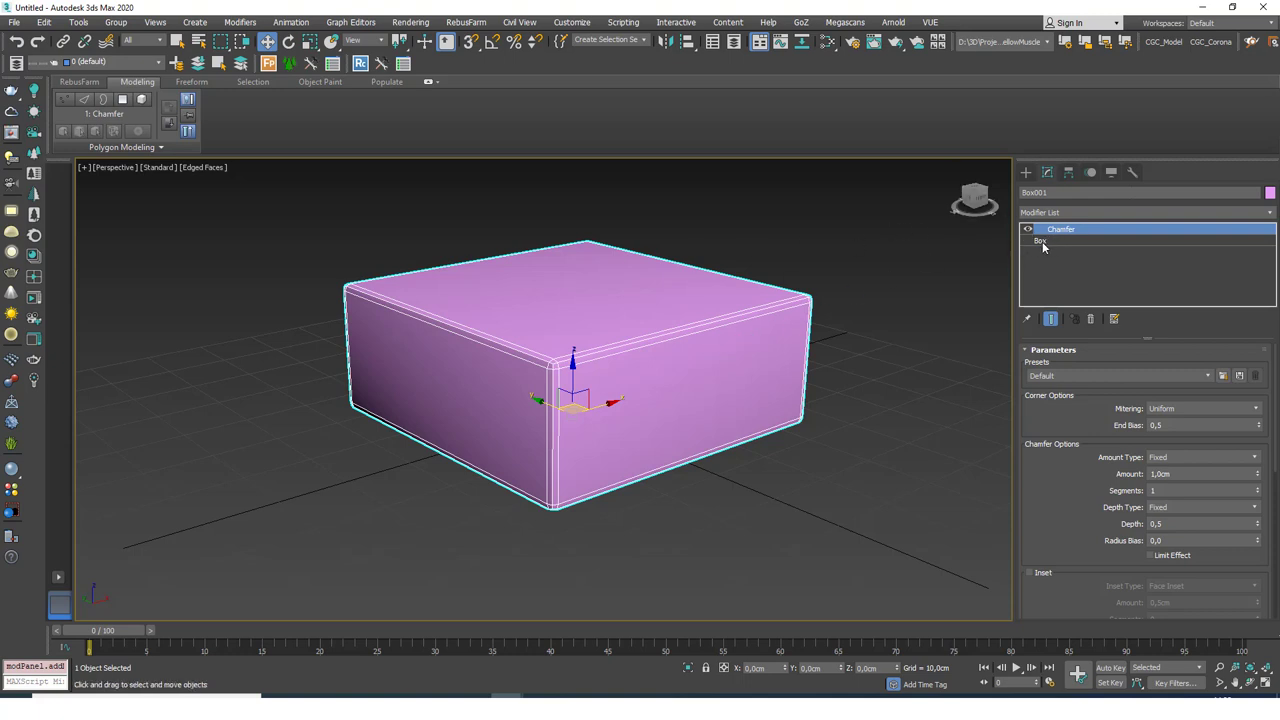
mouse_move(440, 447)
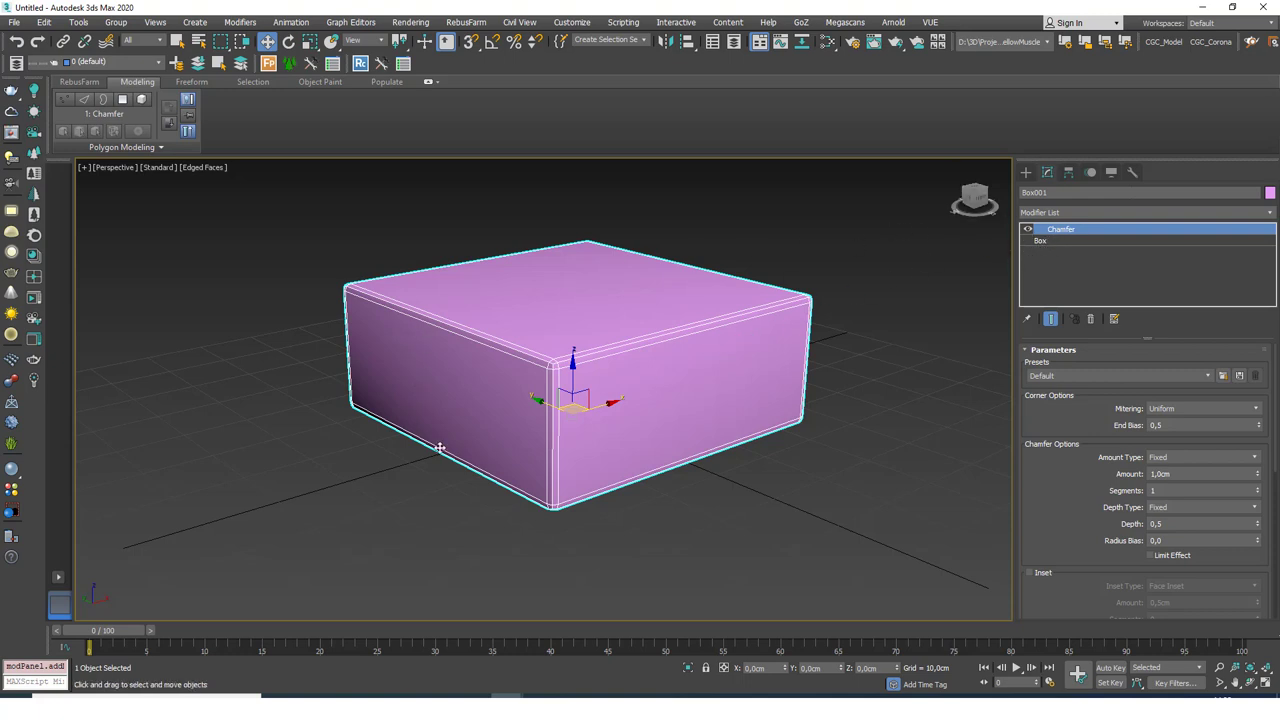
mouse_move(1076, 490)
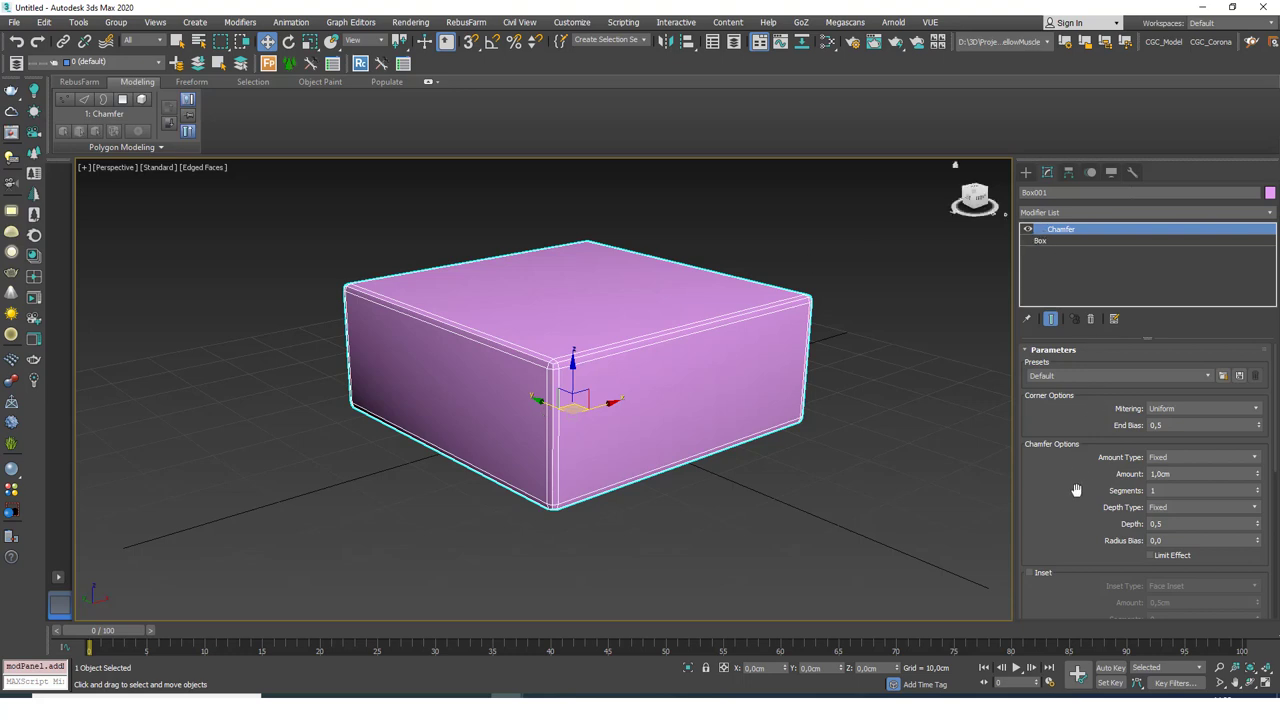
Step: Switch Smoothing Output to Smooth Chamfers Only, then back to Smooth Entire Object
scroll("down", 3)
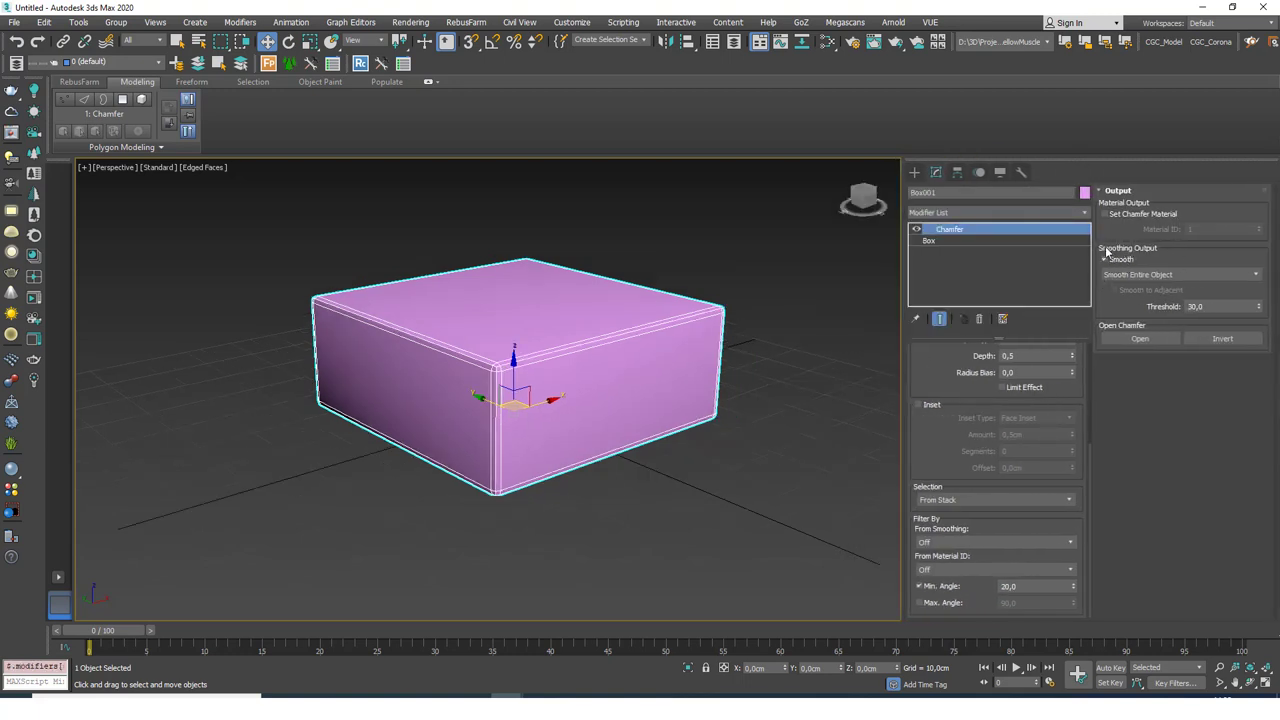
left_click(1111, 259)
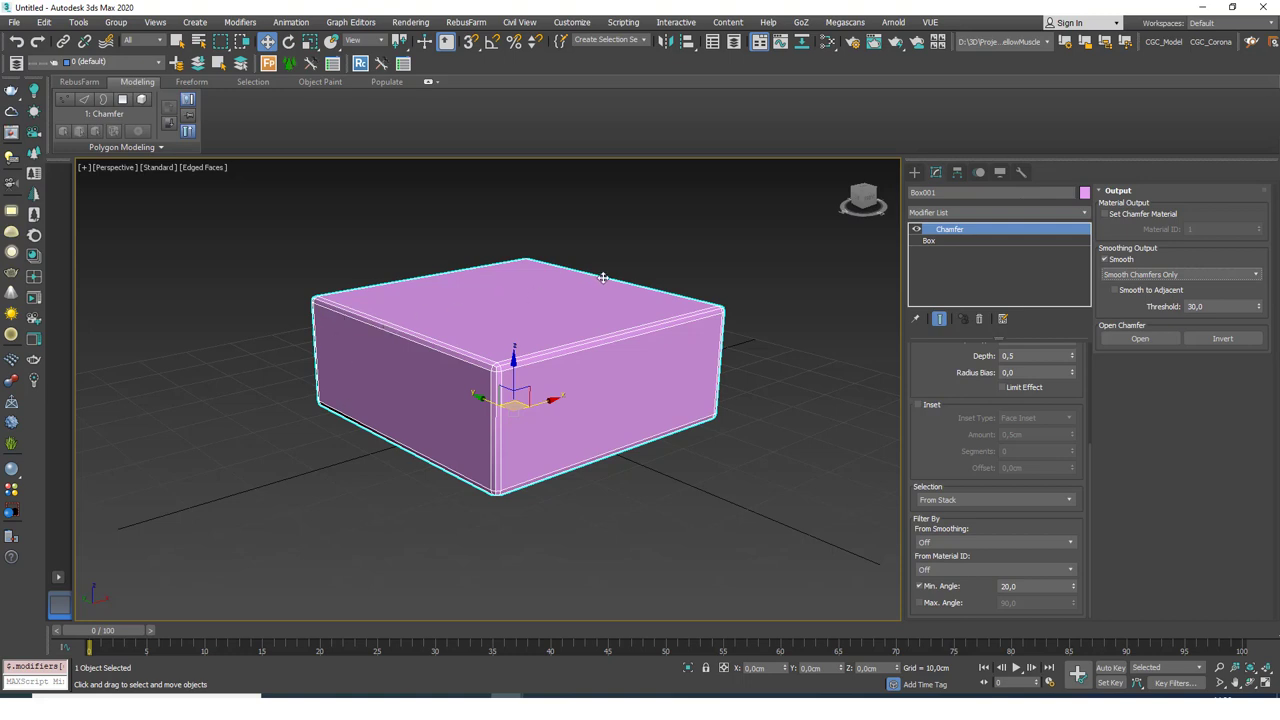
mouse_move(592, 177)
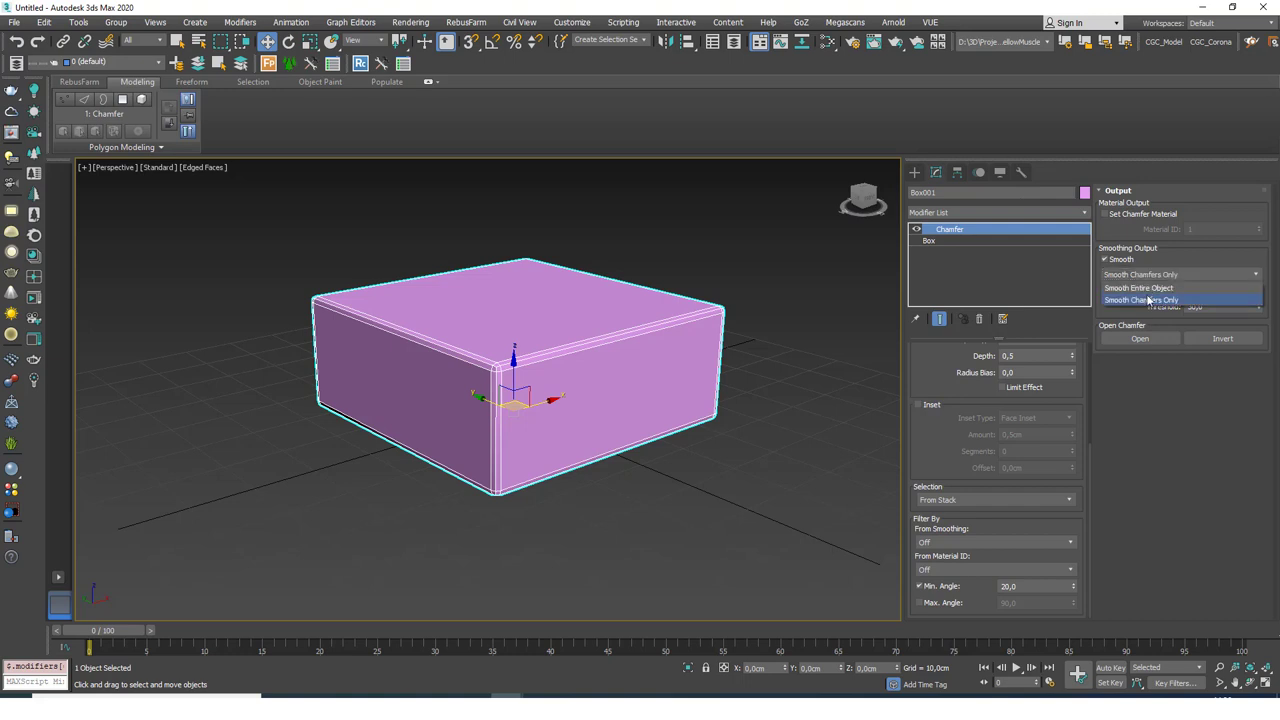
left_click(1138, 288)
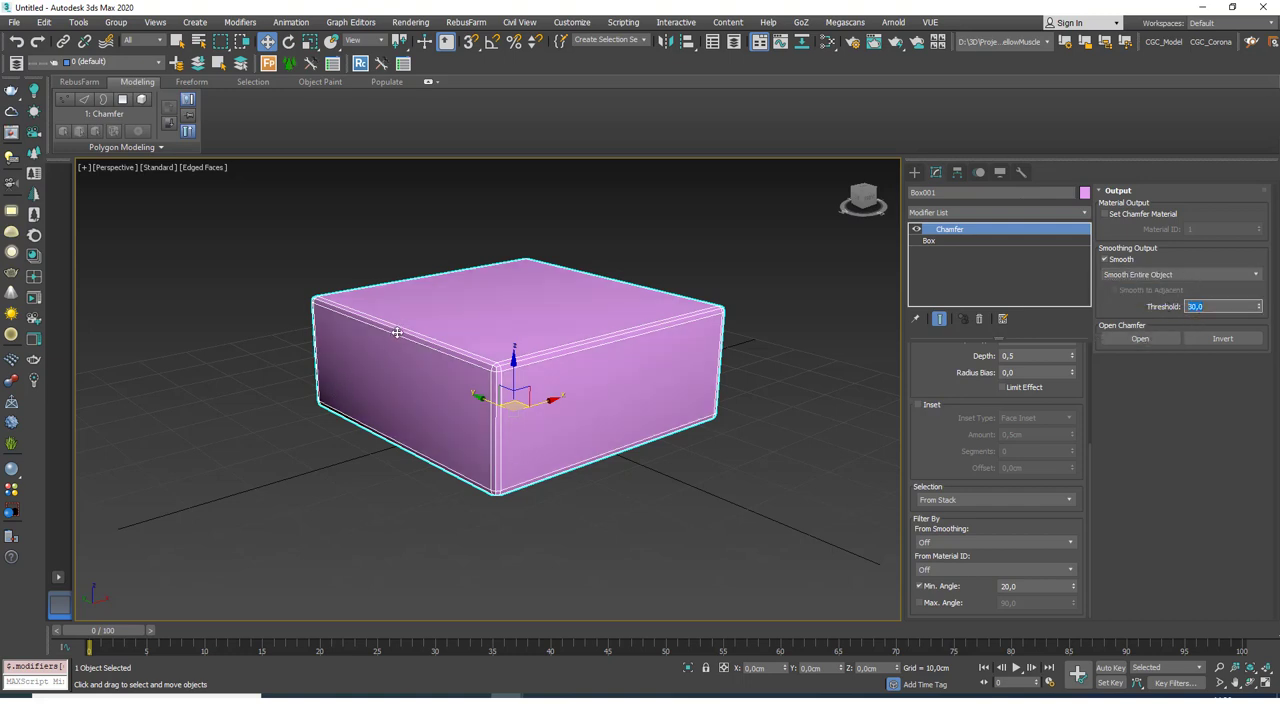
mouse_move(976, 397)
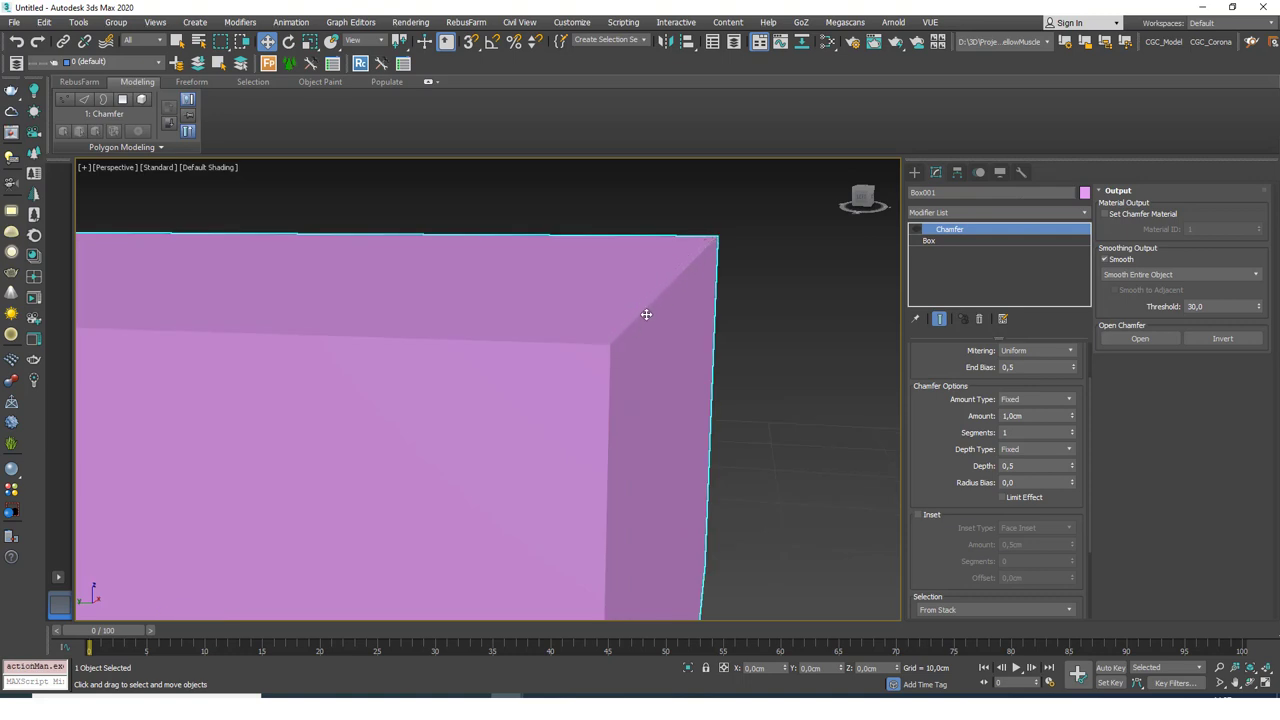
mouse_move(630, 329)
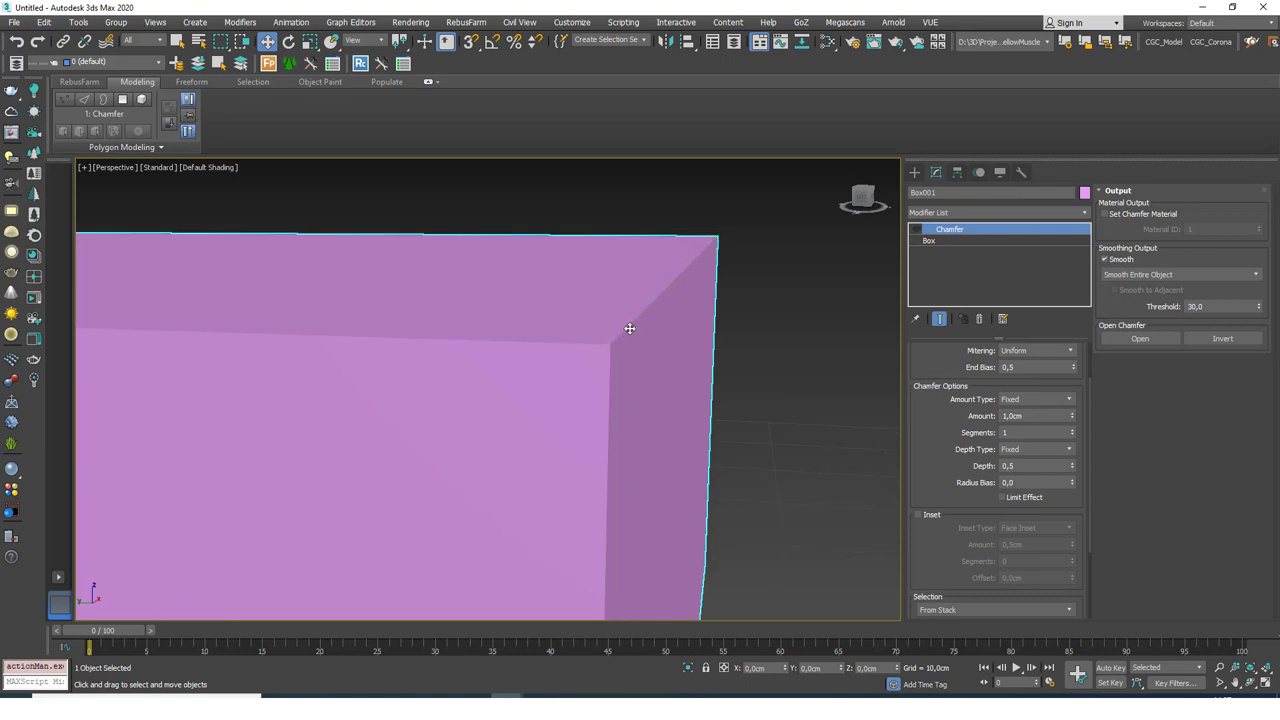
mouse_move(680, 286)
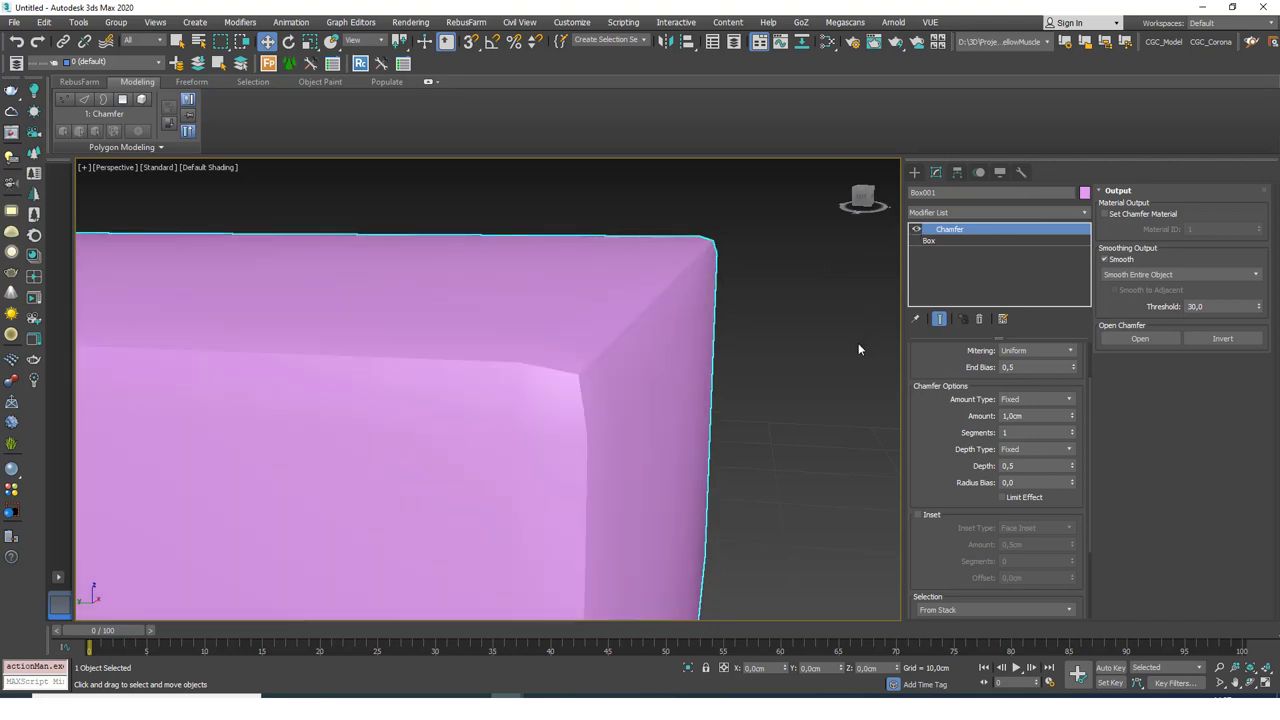
mouse_move(752, 306)
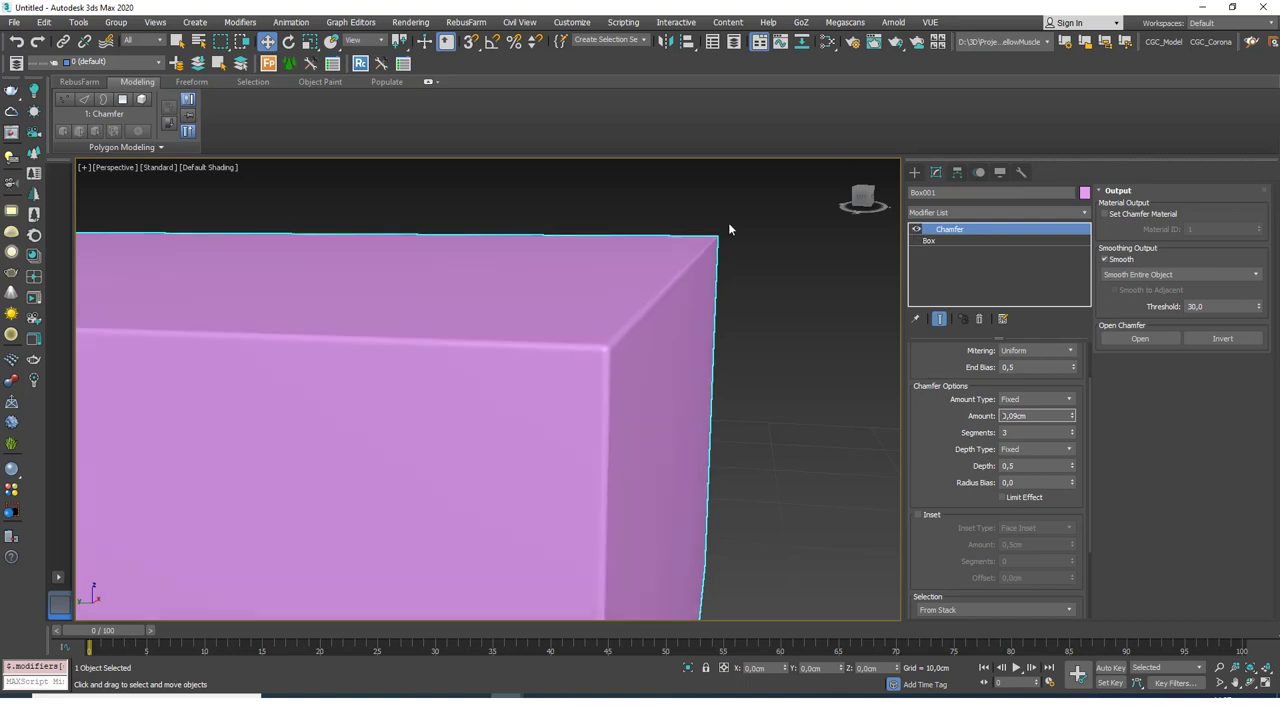
mouse_move(667, 283)
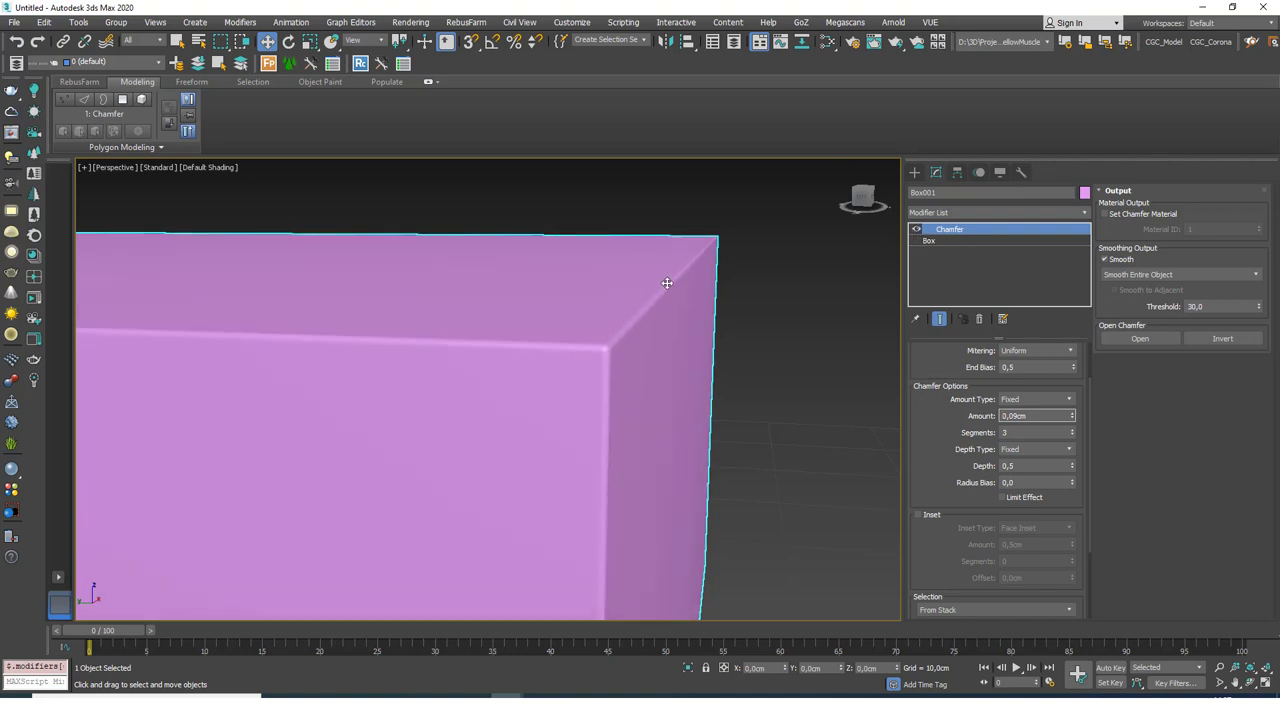
mouse_move(611, 349)
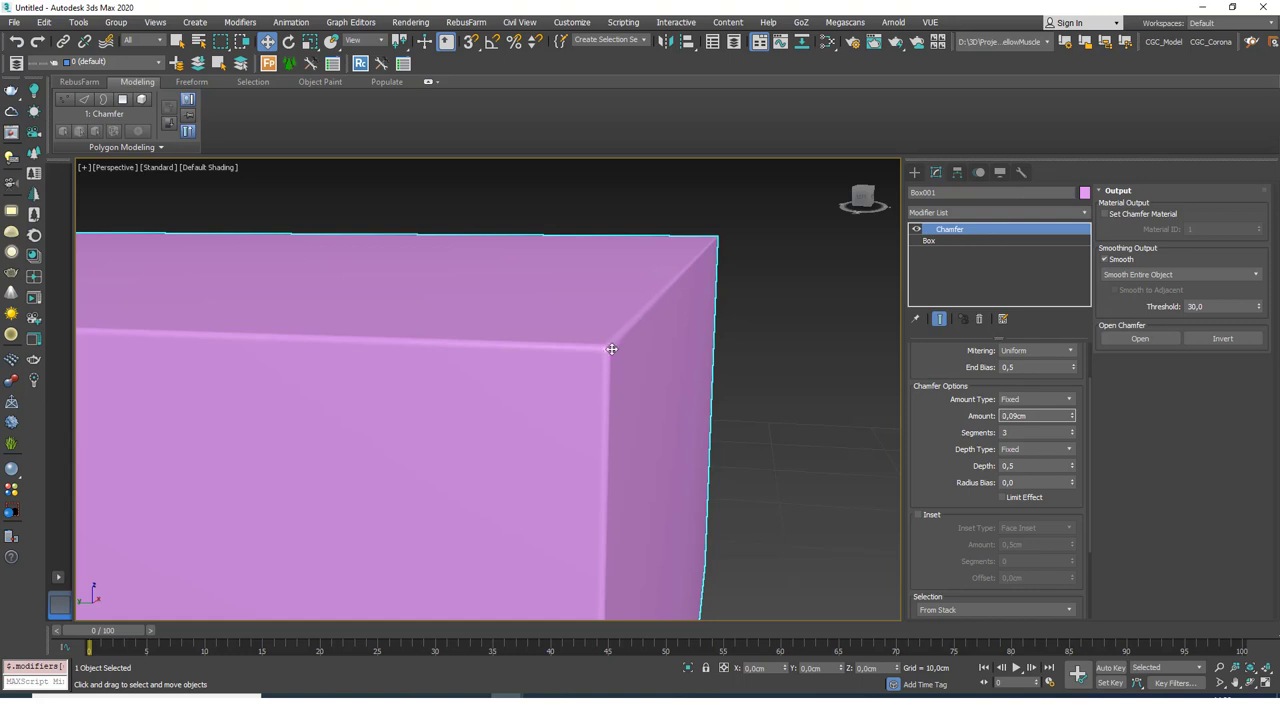
mouse_move(690, 260)
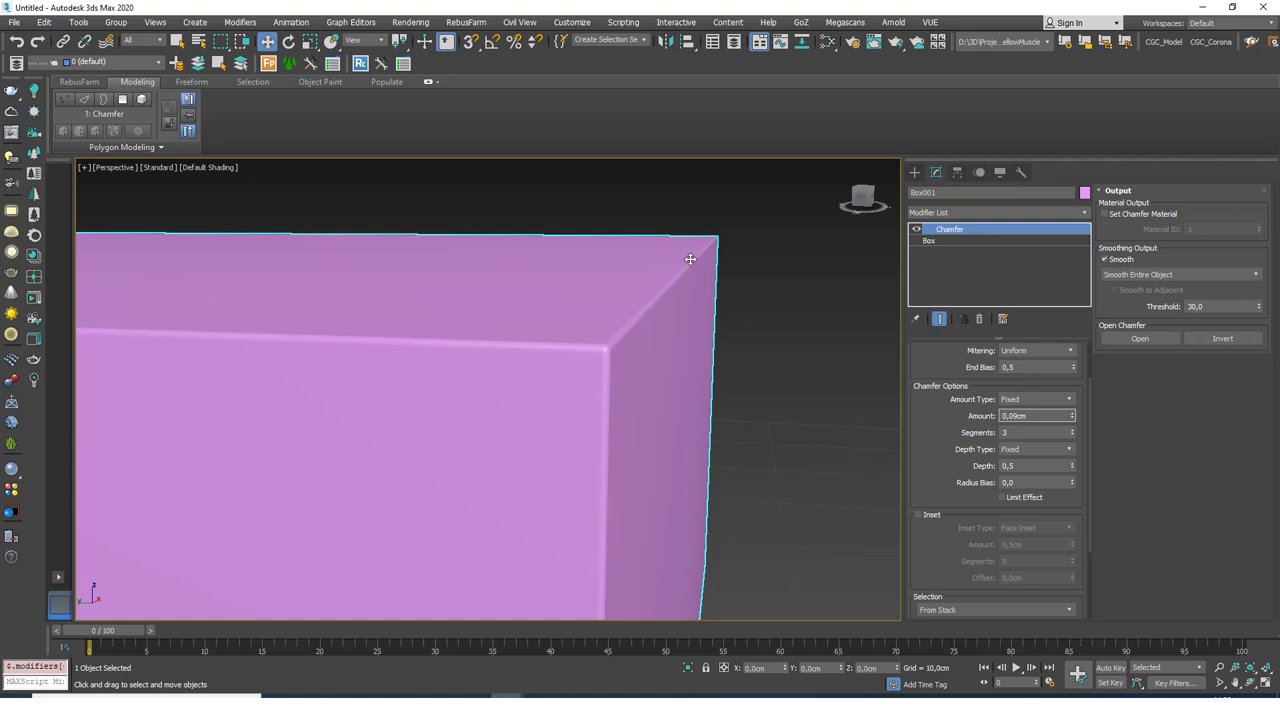
mouse_move(670, 273)
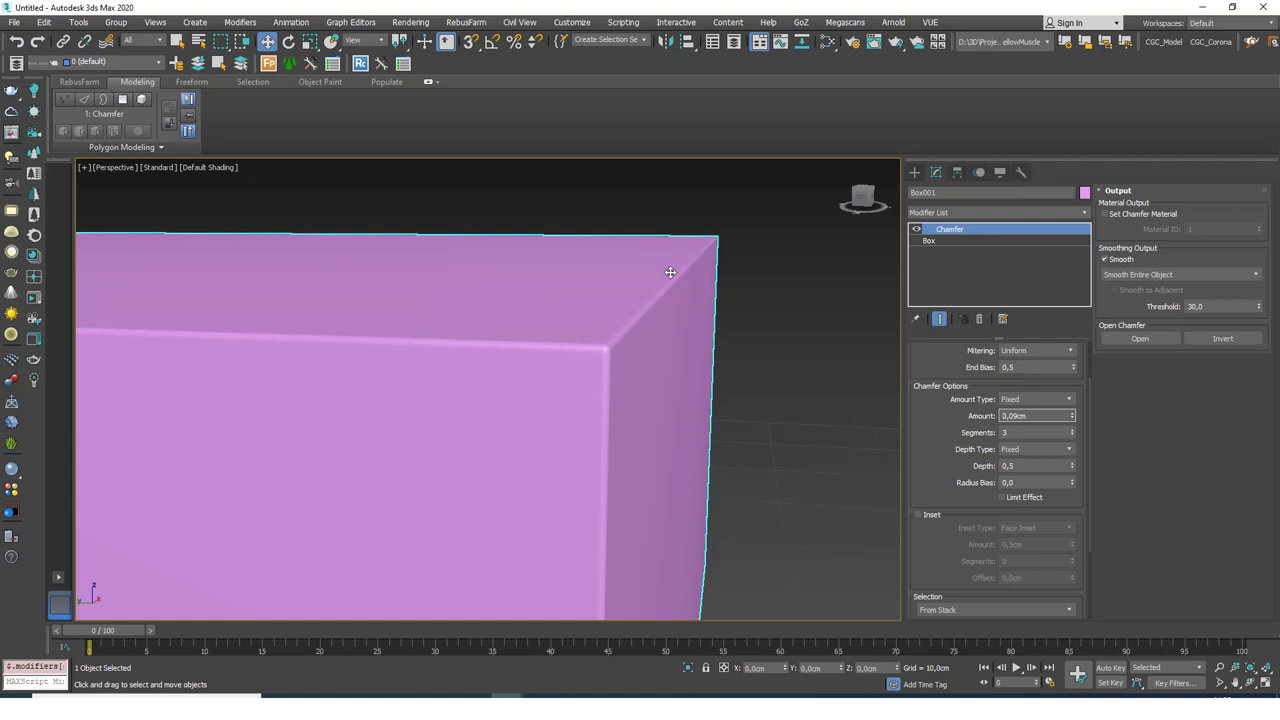
mouse_move(668, 292)
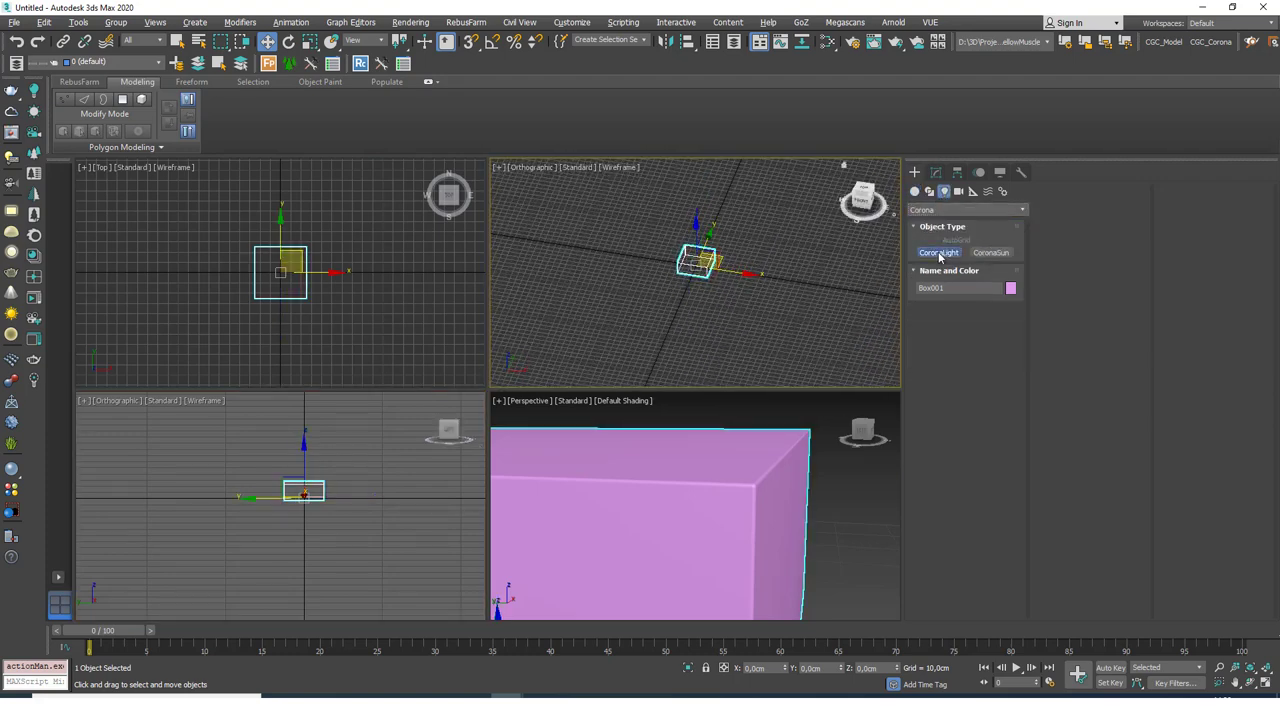
Step: Place a CoronaLight and move it above and beside the box
left_click(938, 252)
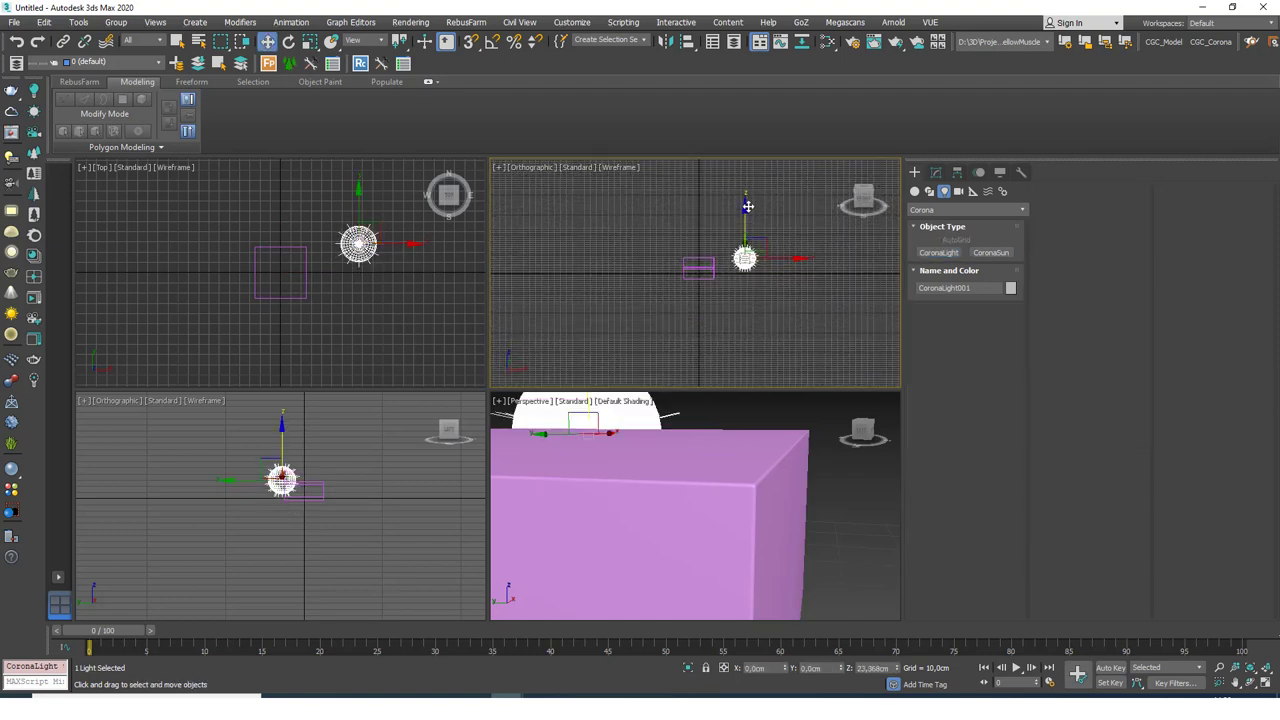
left_click_drag(745, 258, 745, 240)
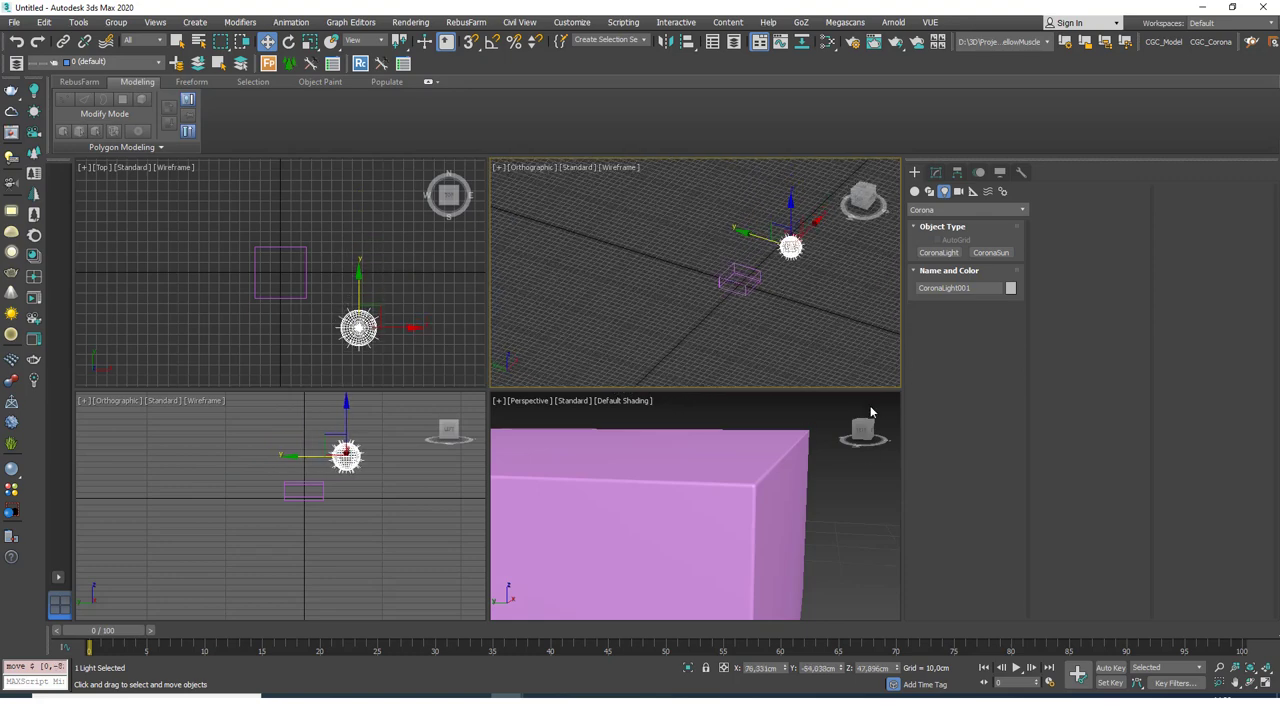
mouse_move(820, 433)
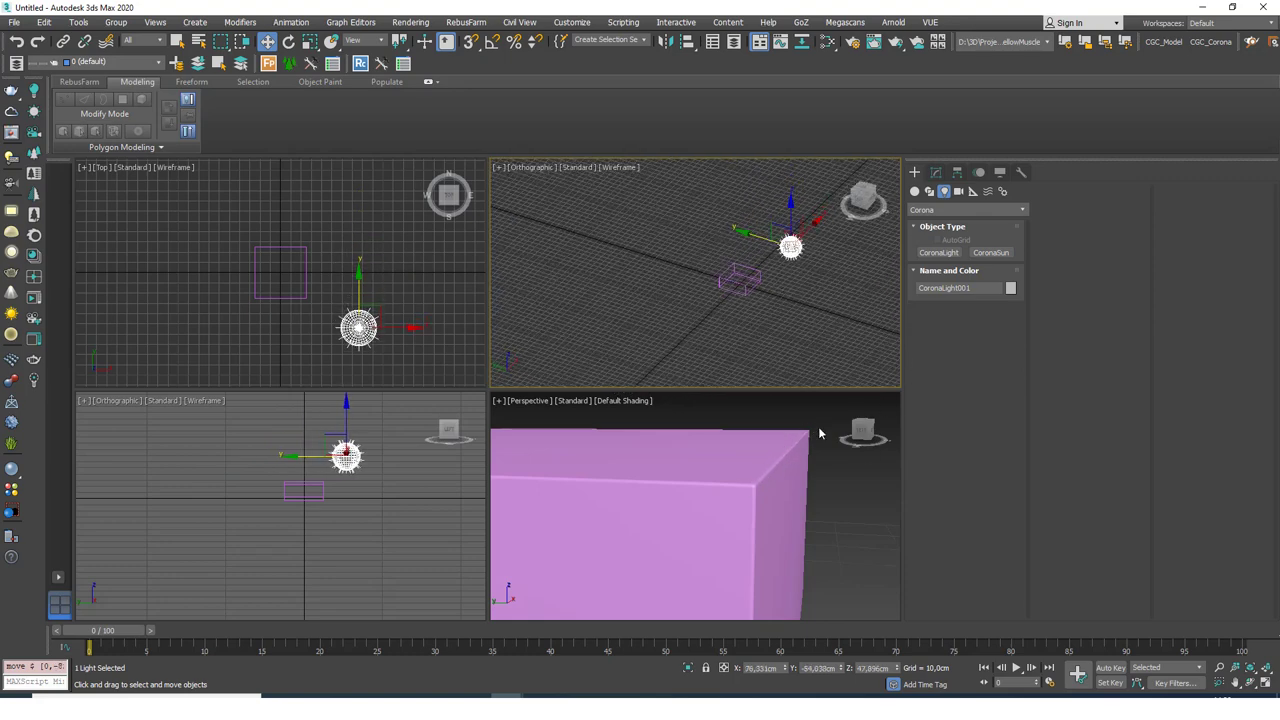
mouse_move(701, 322)
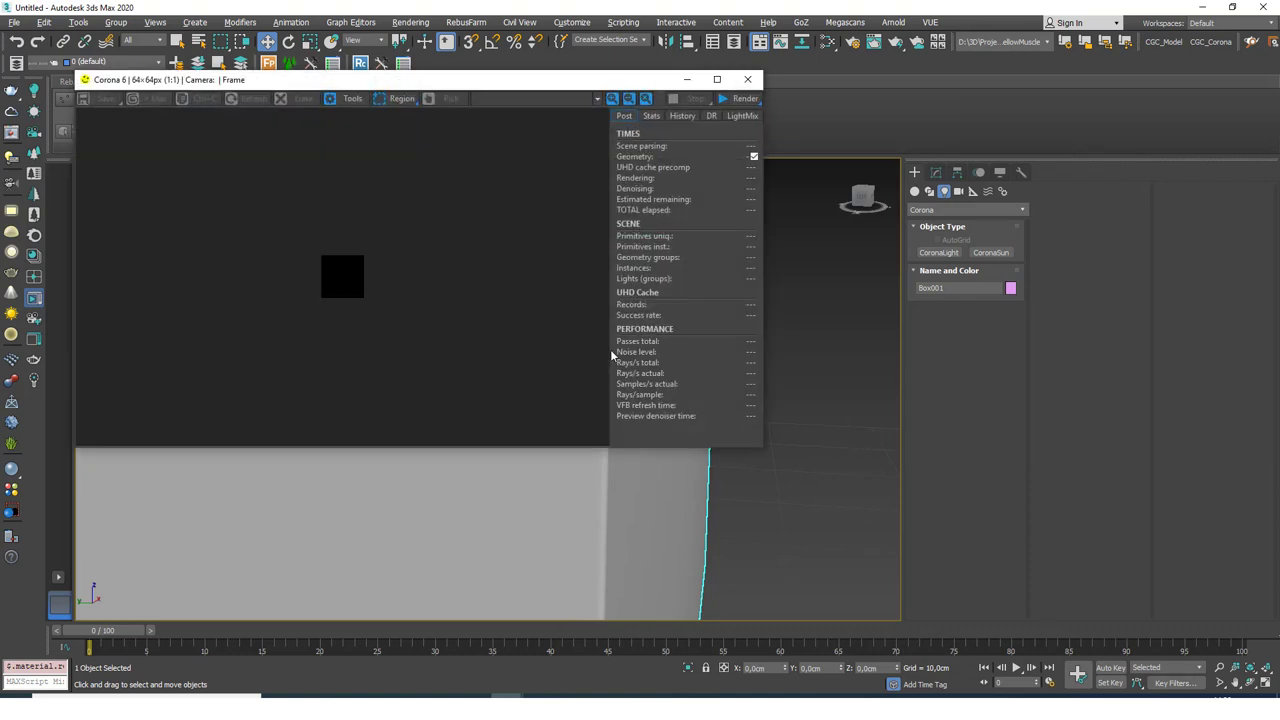
Step: Start a Corona Interactive Render of the box in the perspective view
left_click(745, 98)
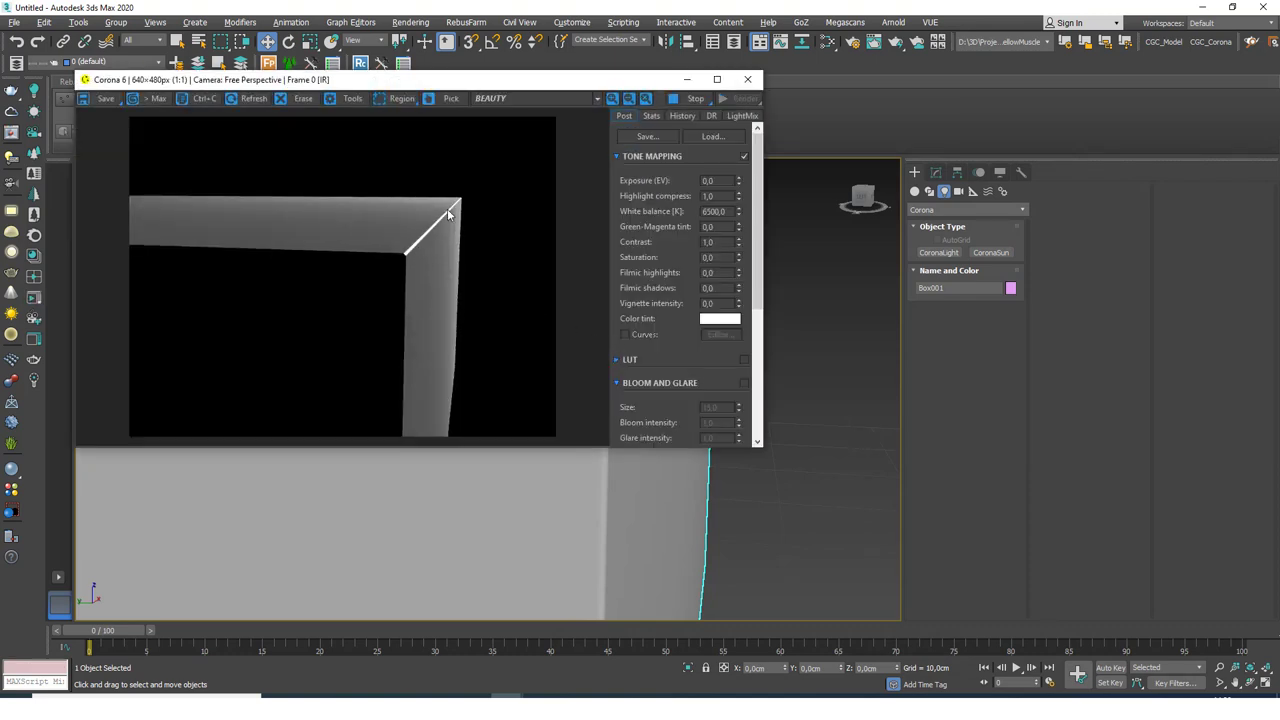
mouse_move(647, 88)
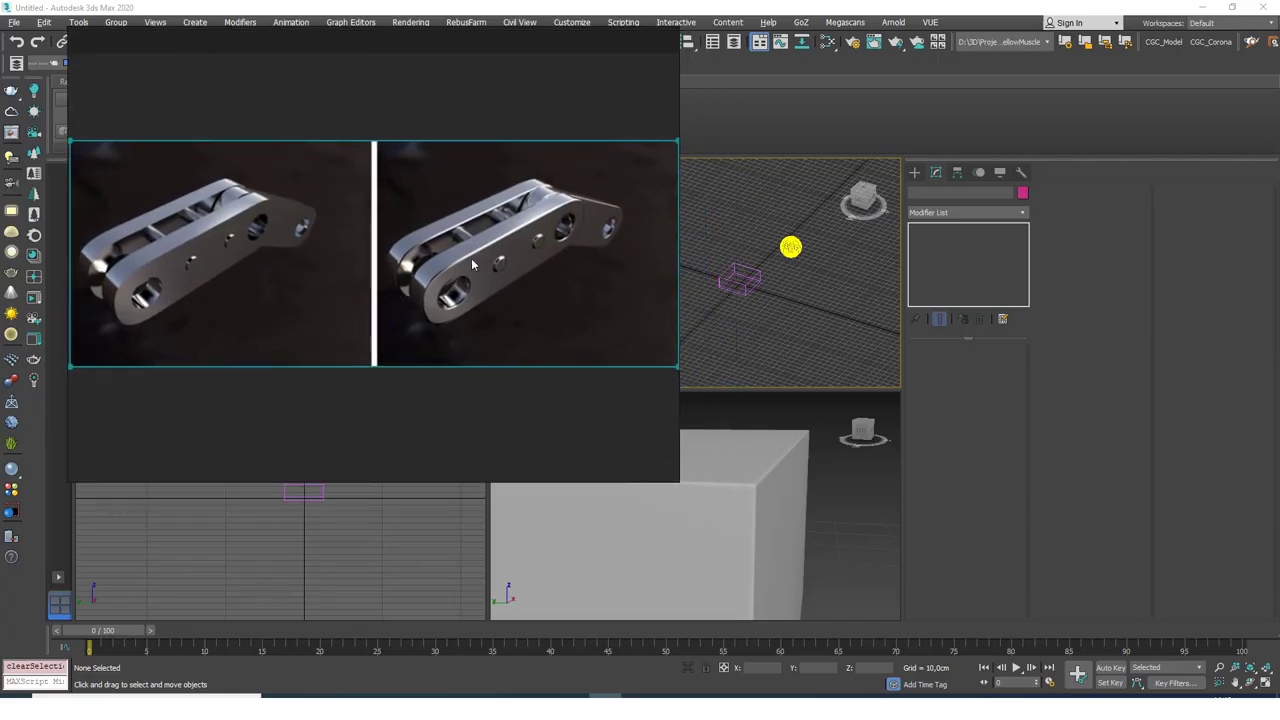
mouse_move(544, 255)
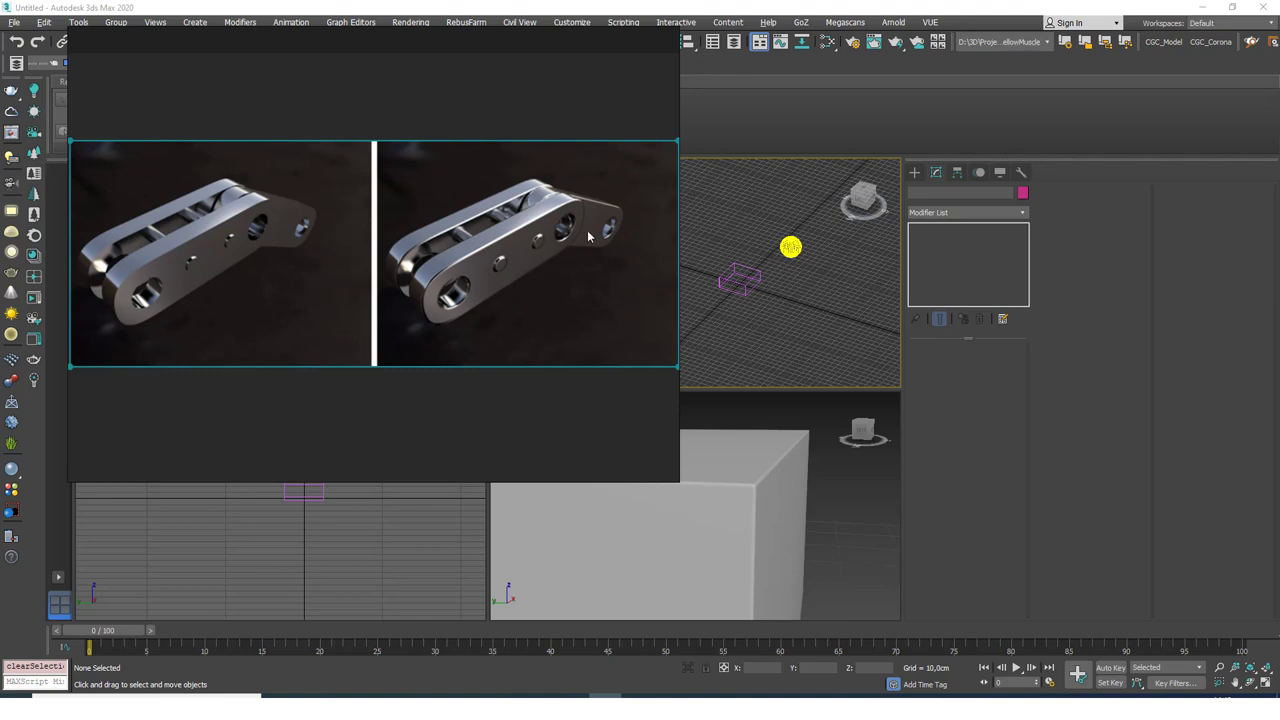
mouse_move(568, 193)
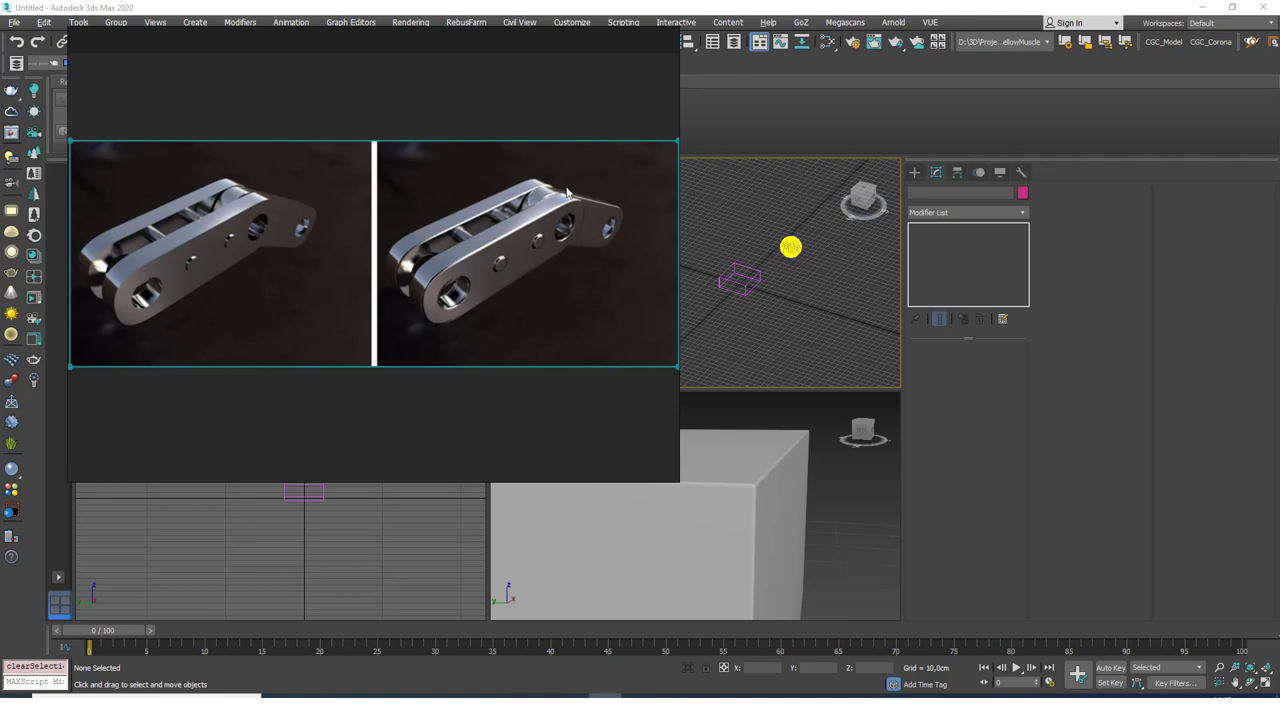
mouse_move(578, 246)
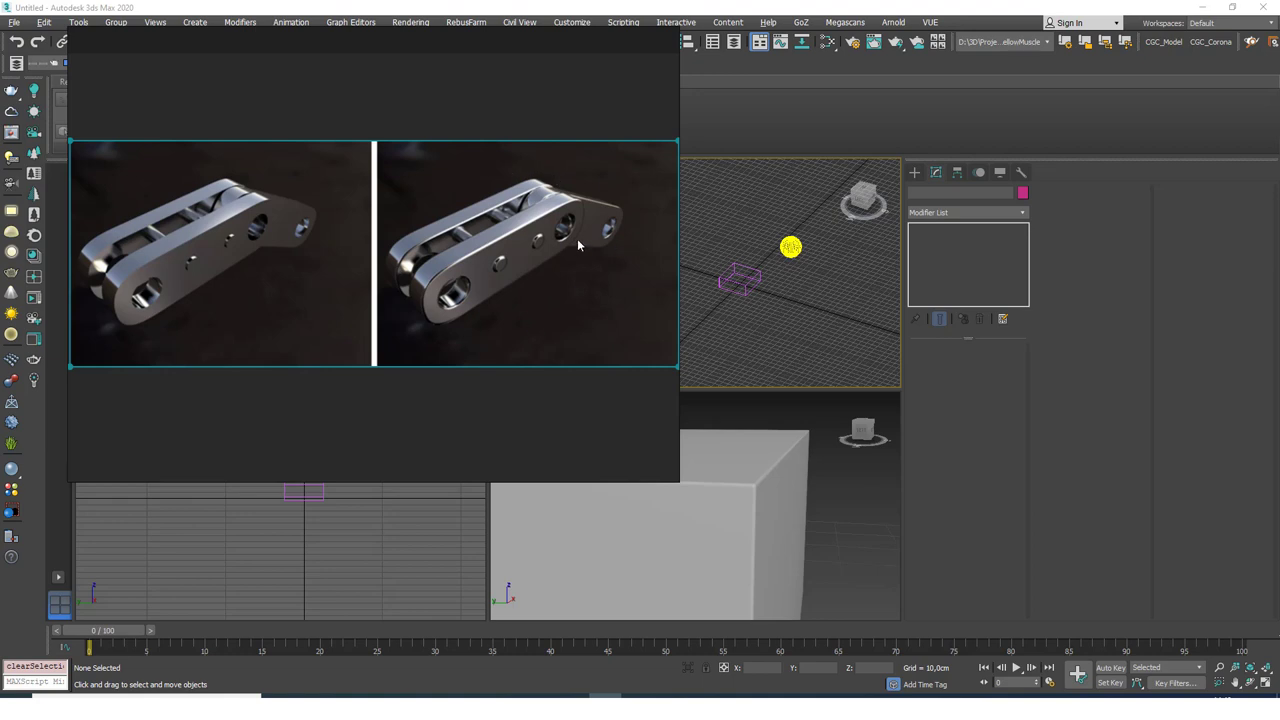
mouse_move(237, 237)
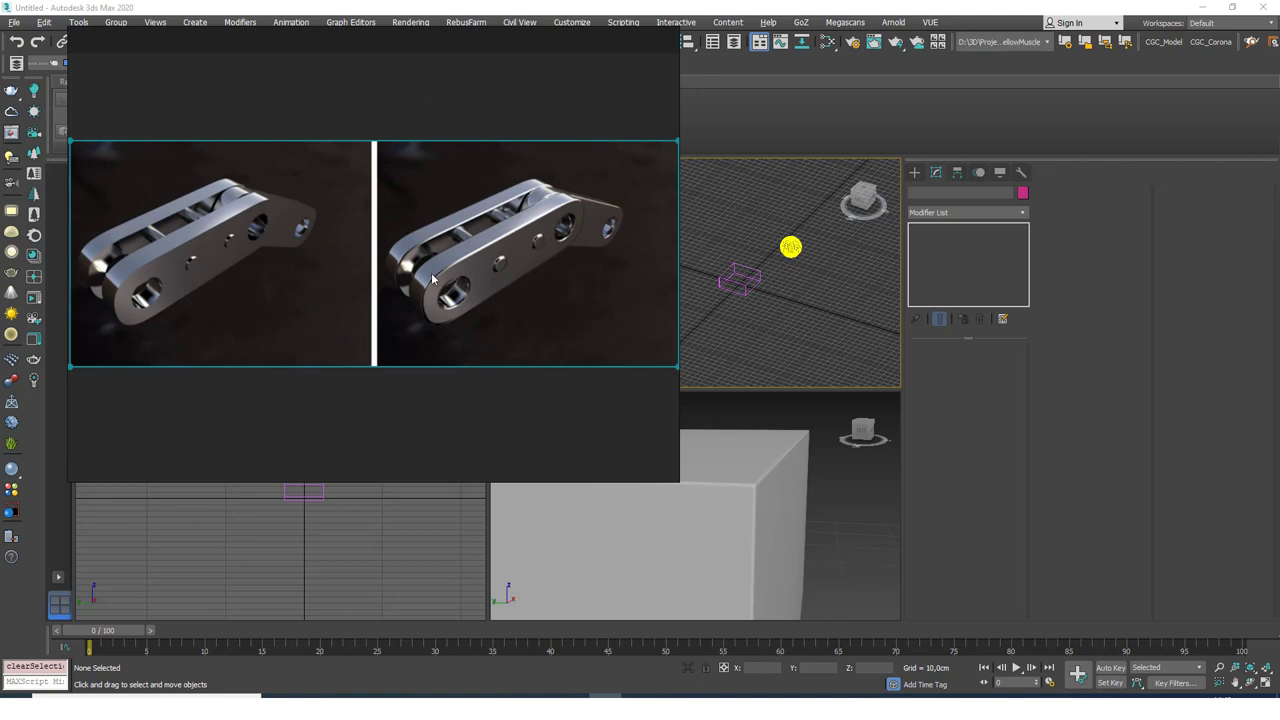
mouse_move(503, 252)
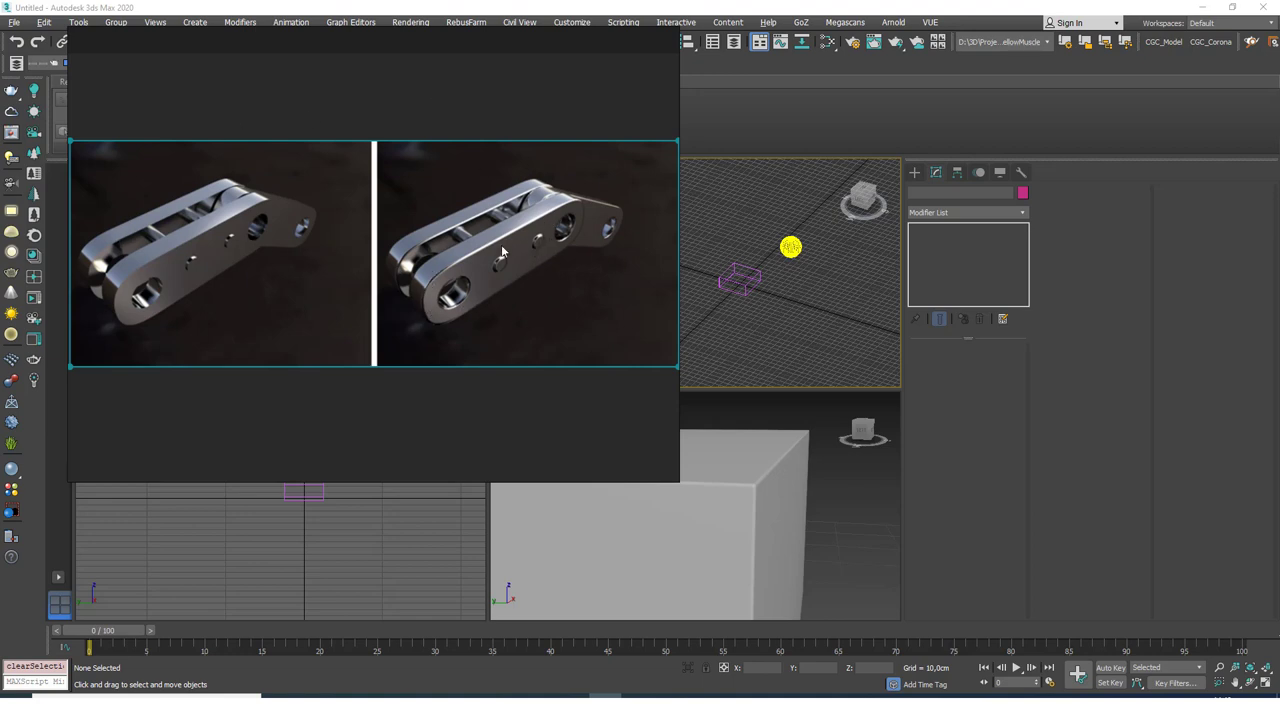
mouse_move(296, 208)
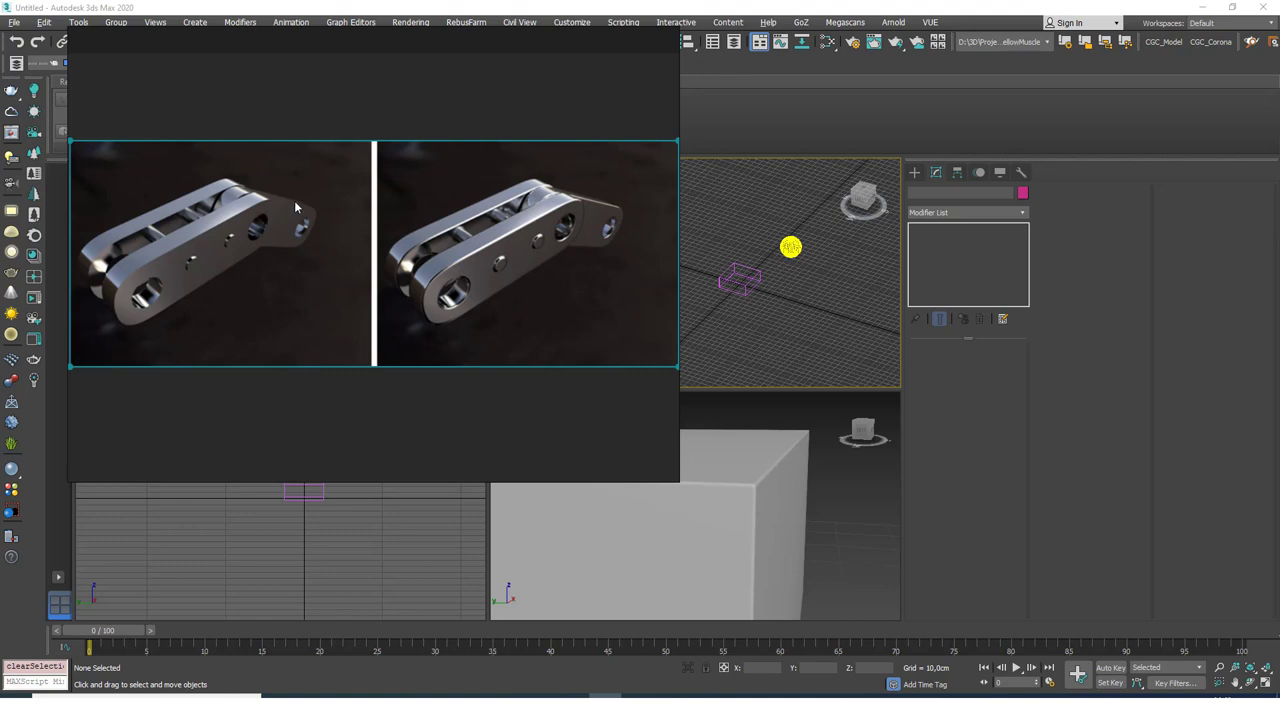
mouse_move(313, 338)
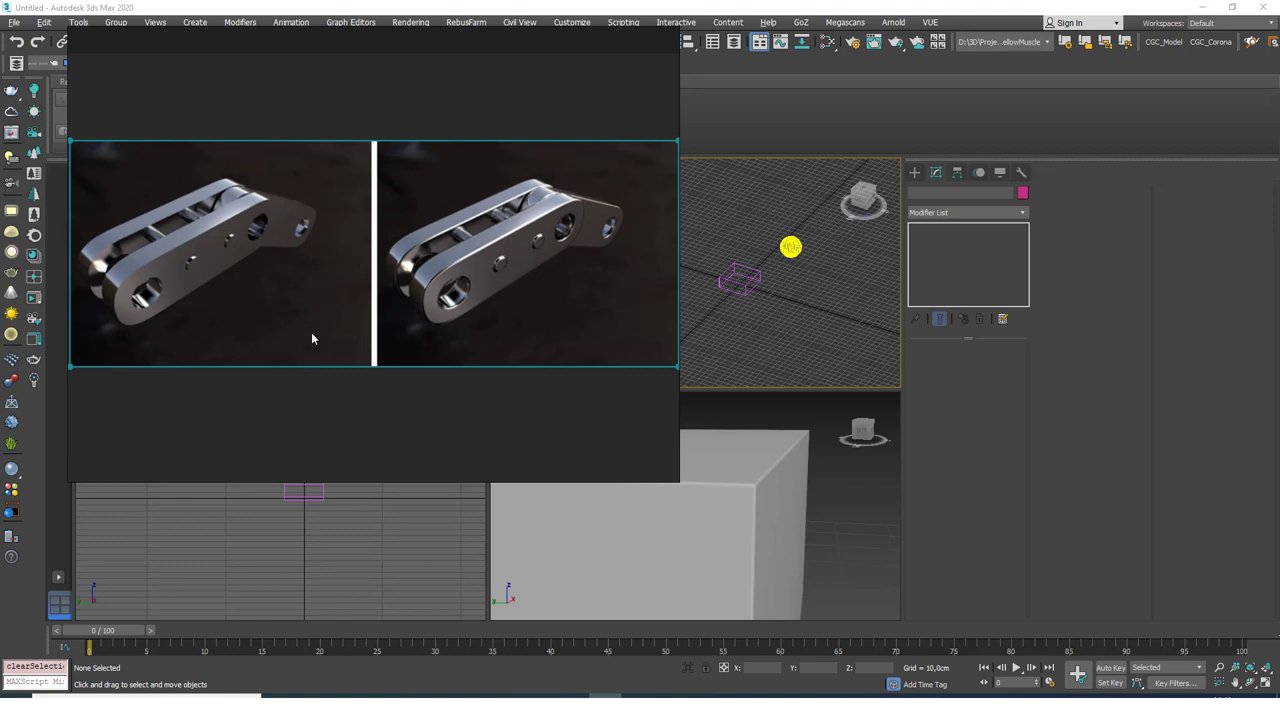
mouse_move(132, 242)
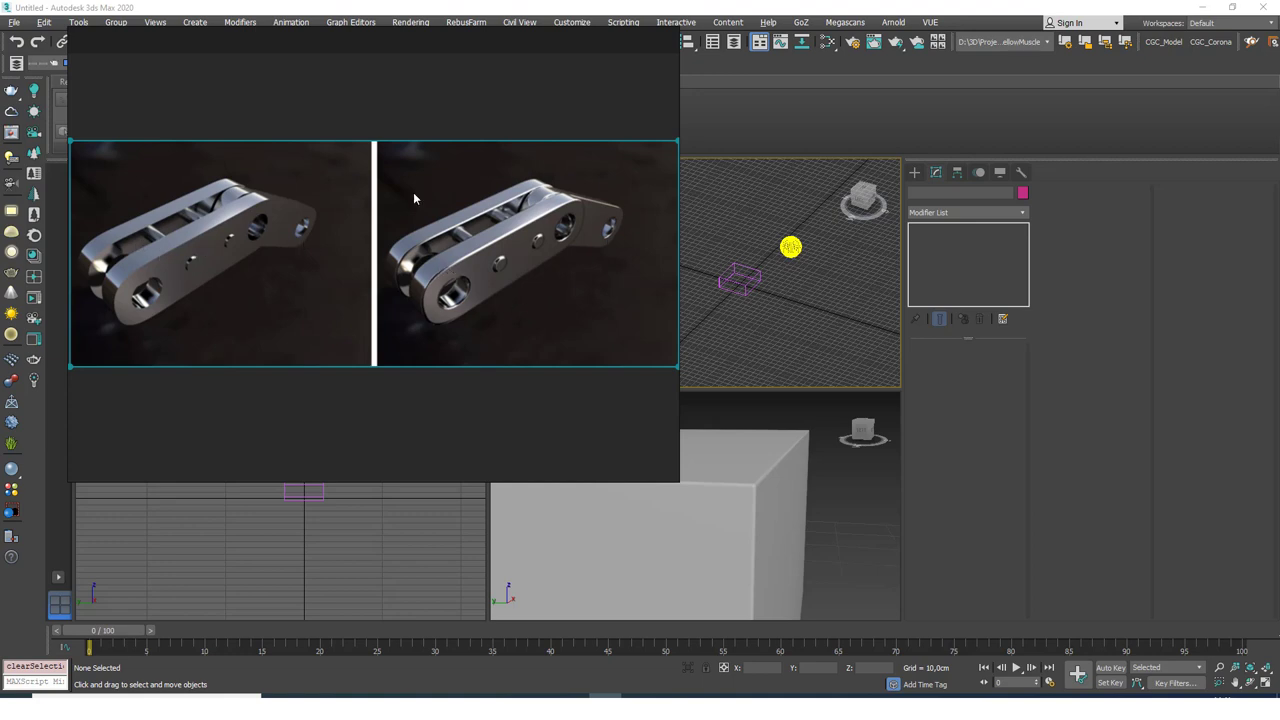
mouse_move(470, 277)
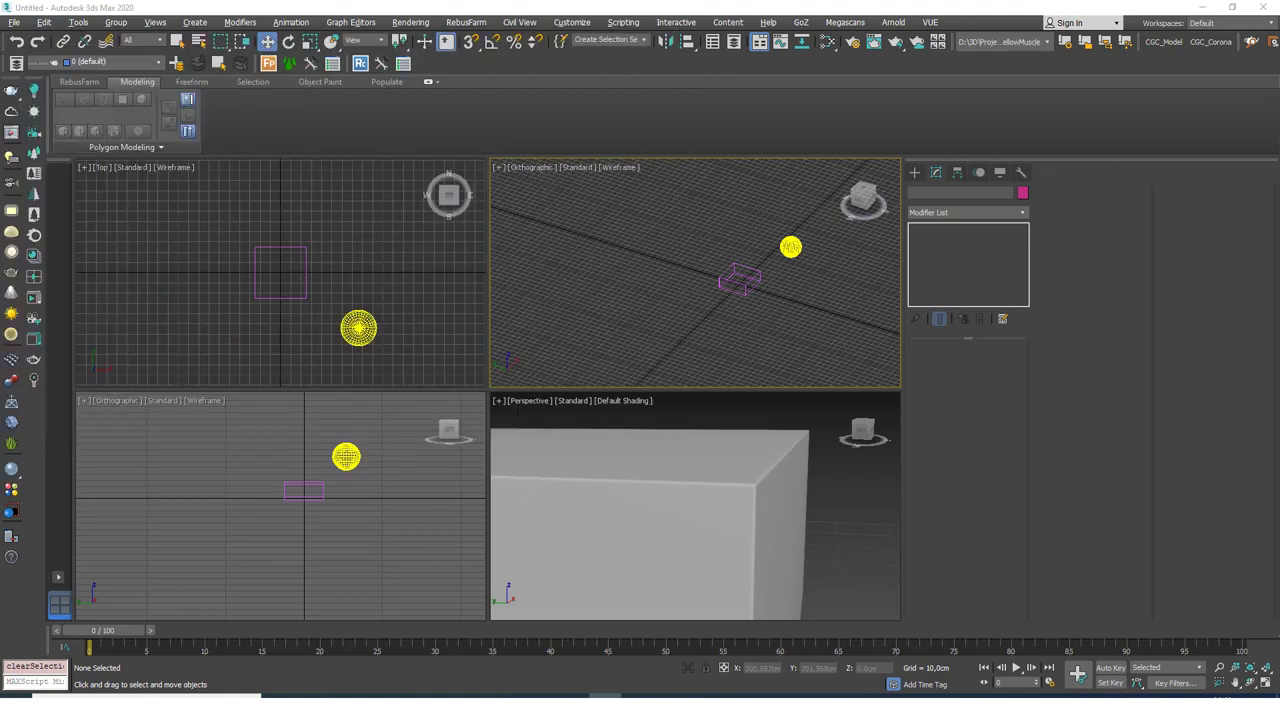
mouse_move(787, 467)
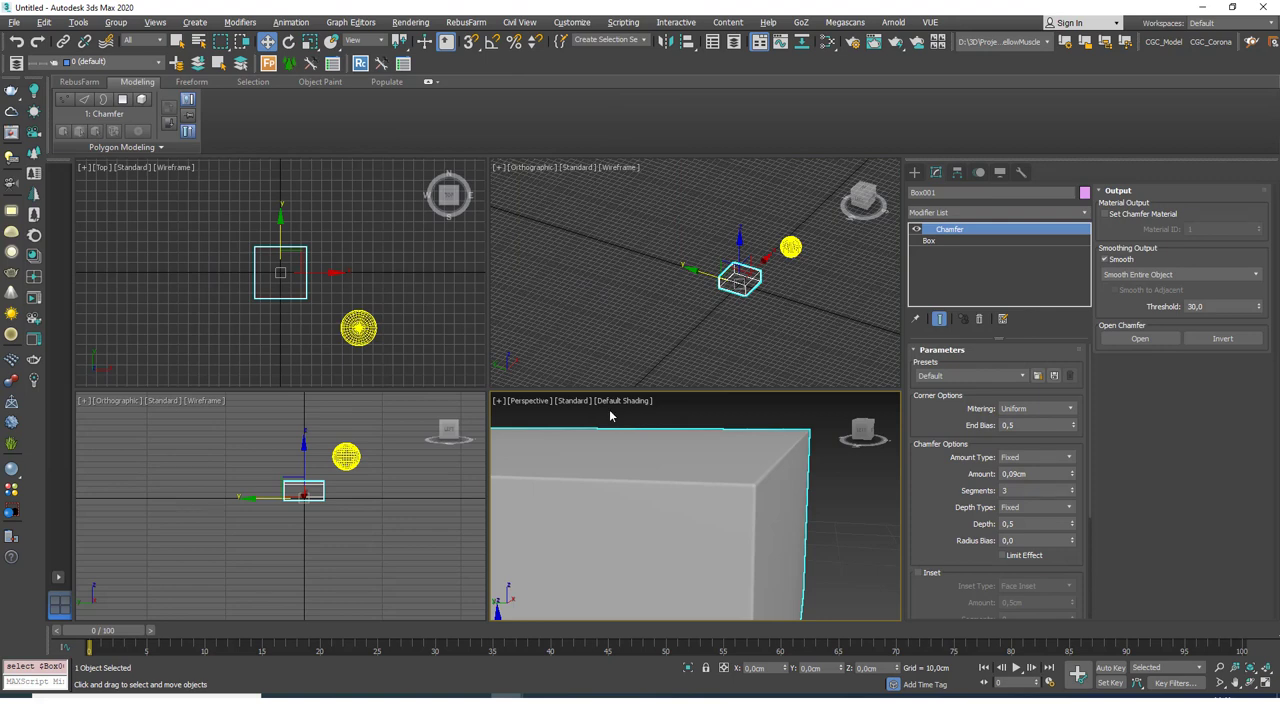
mouse_move(950, 440)
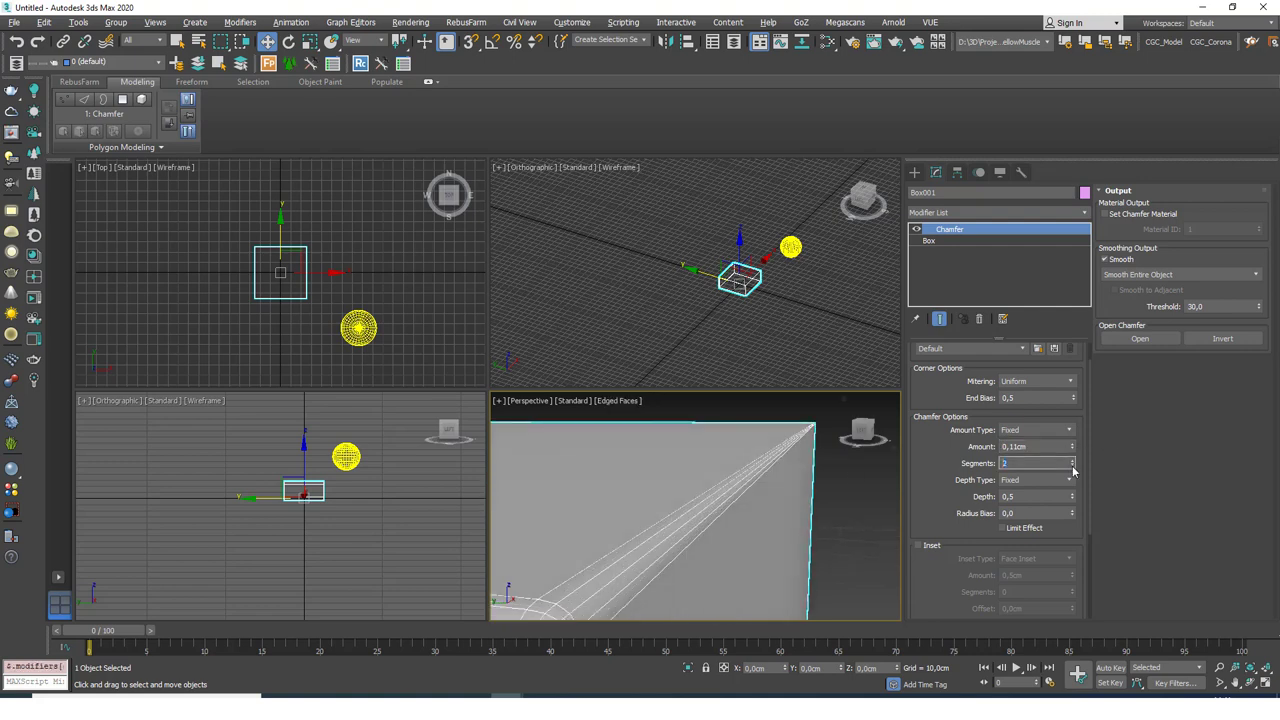
Step: Set the box's chamfer to 3 segments with a 0.11 cm amount
left_click(1072, 459)
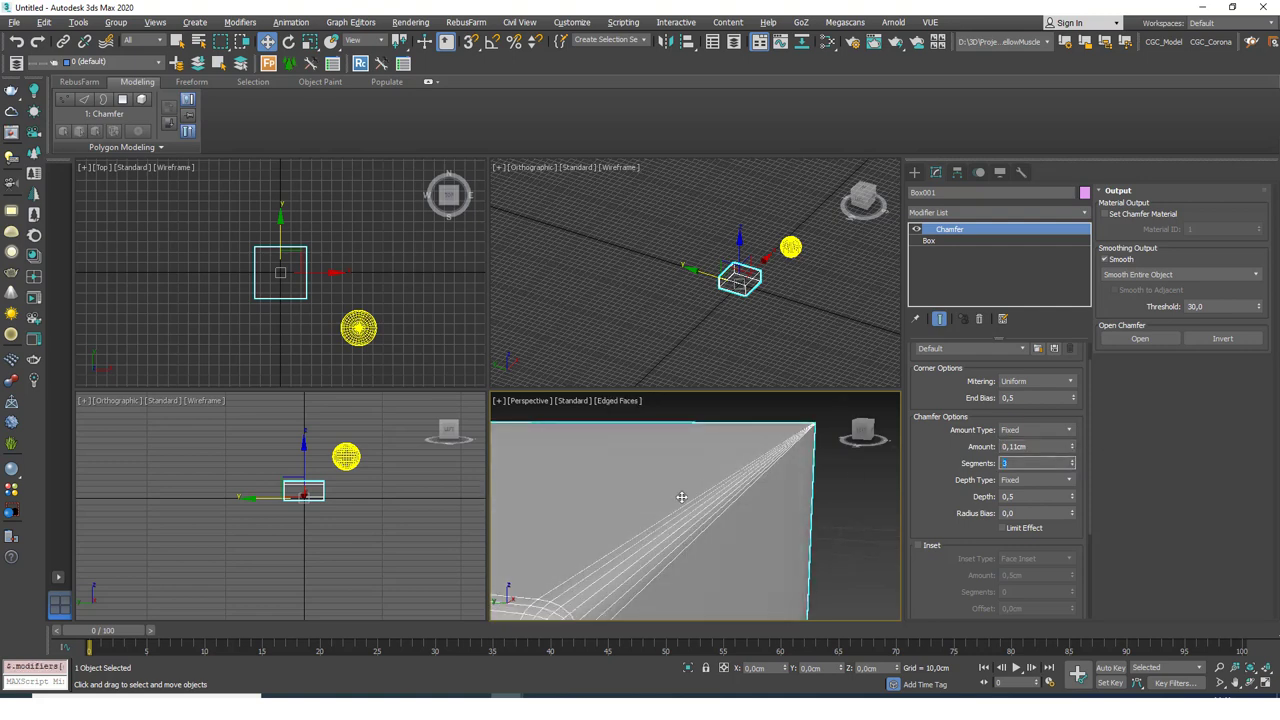
scroll("down", 3)
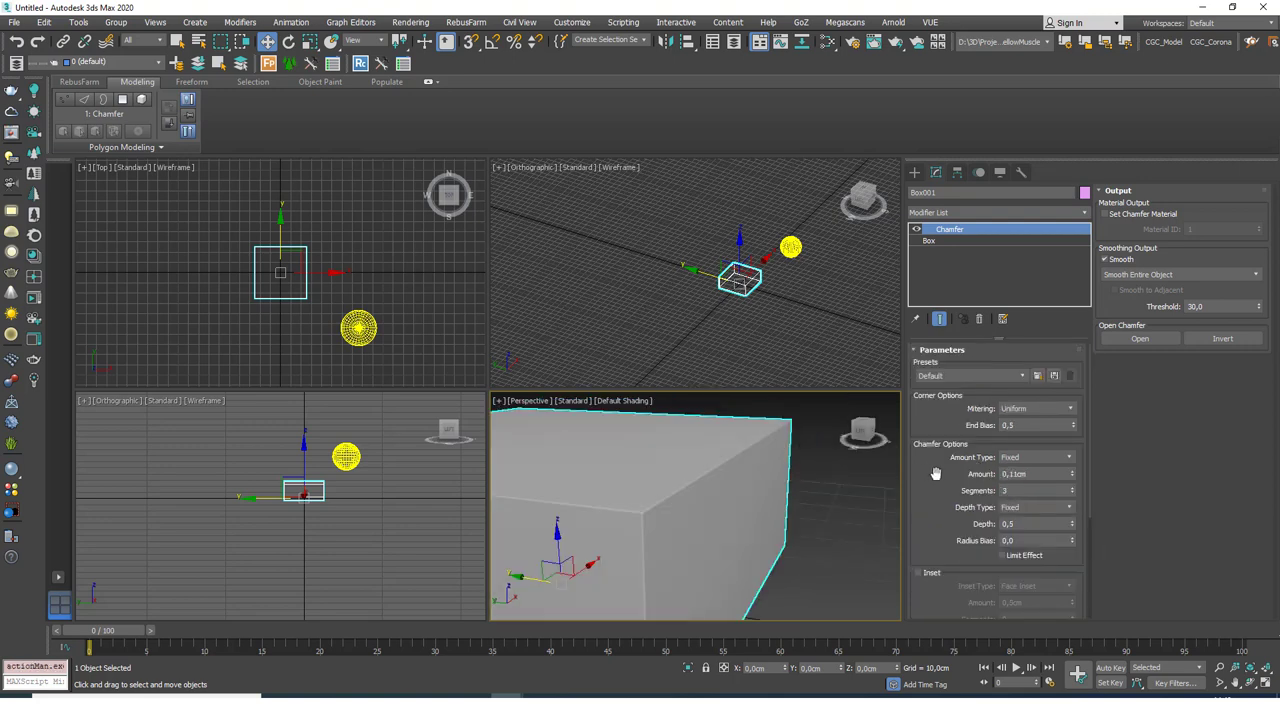
scroll("down", 3)
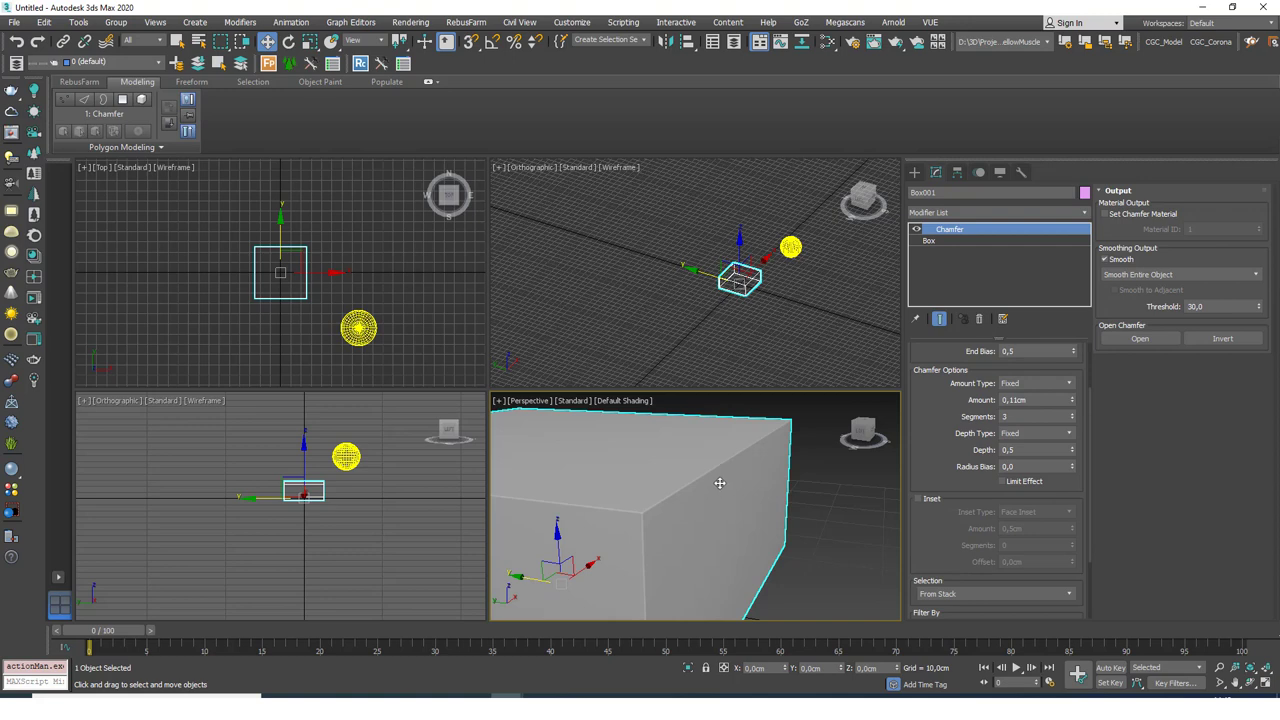
mouse_move(692, 467)
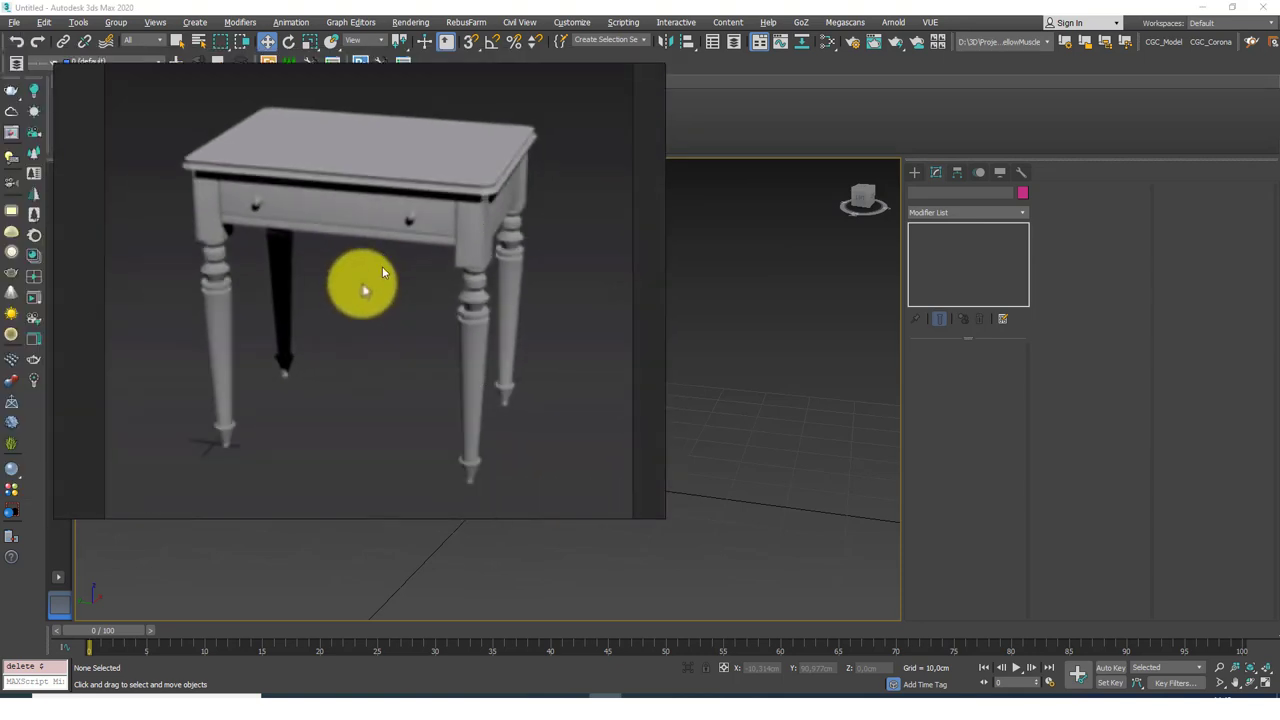
mouse_move(487, 238)
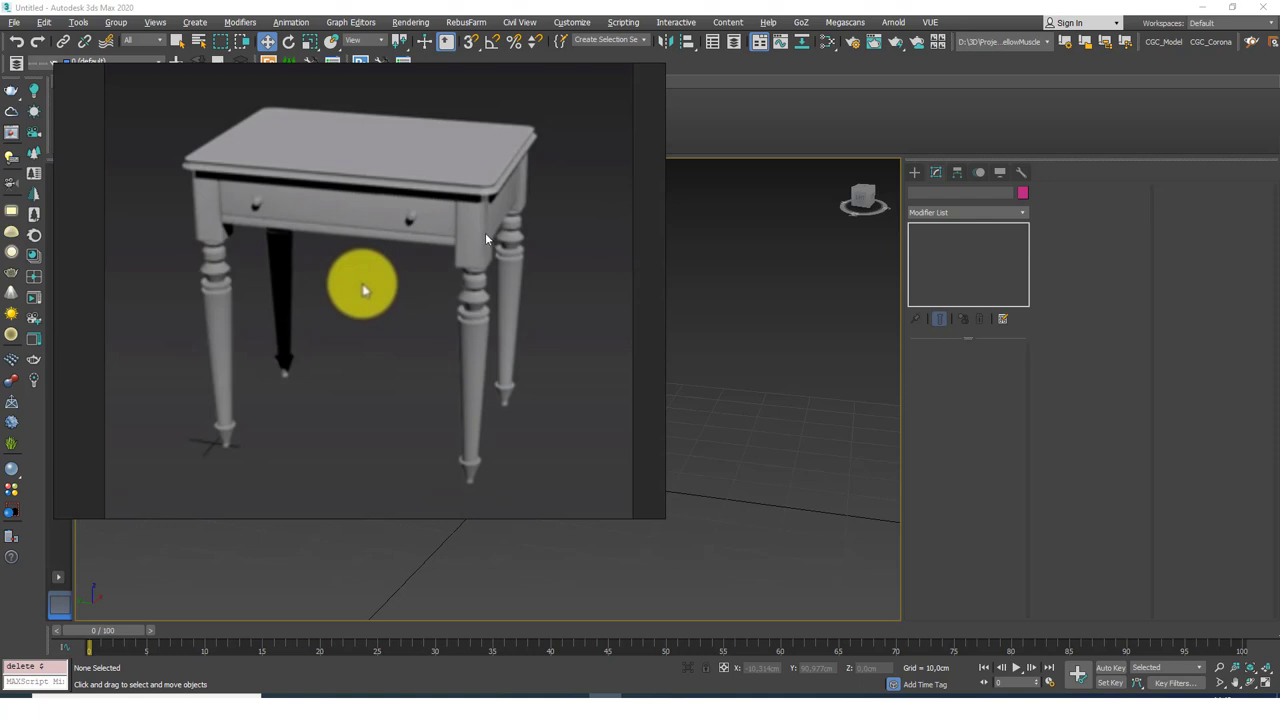
mouse_move(471, 389)
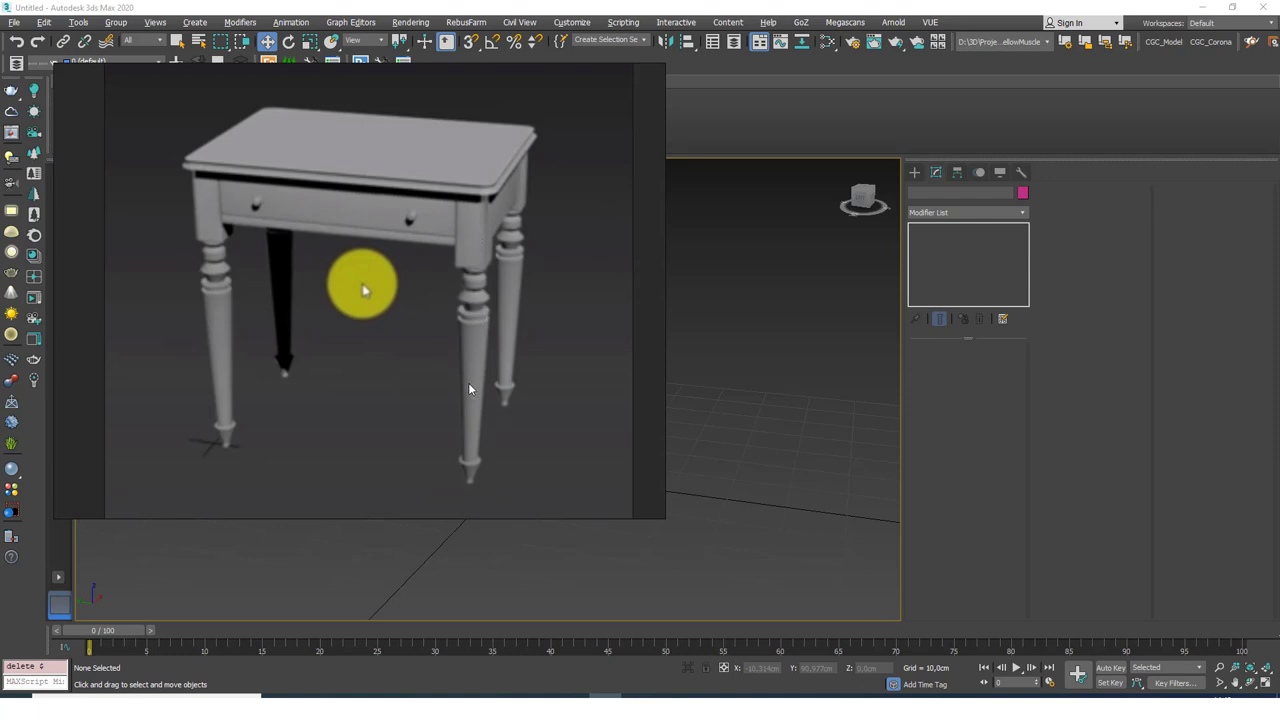
mouse_move(547, 389)
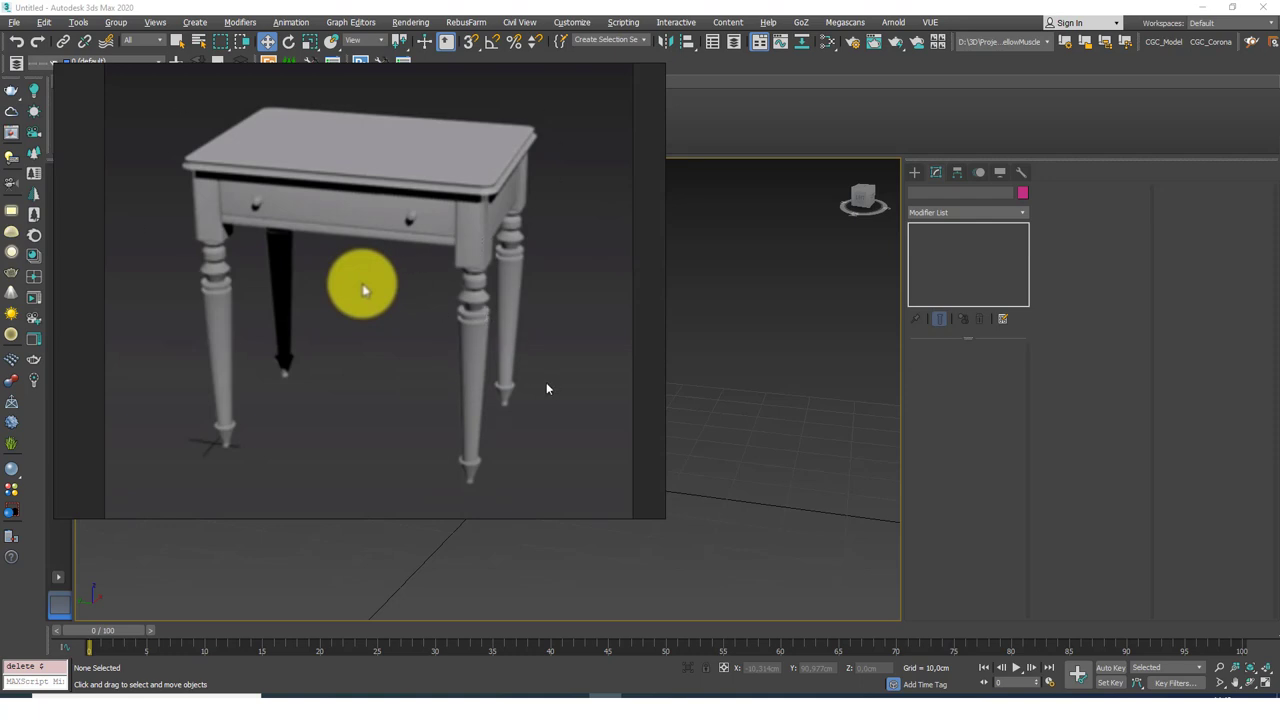
mouse_move(354, 243)
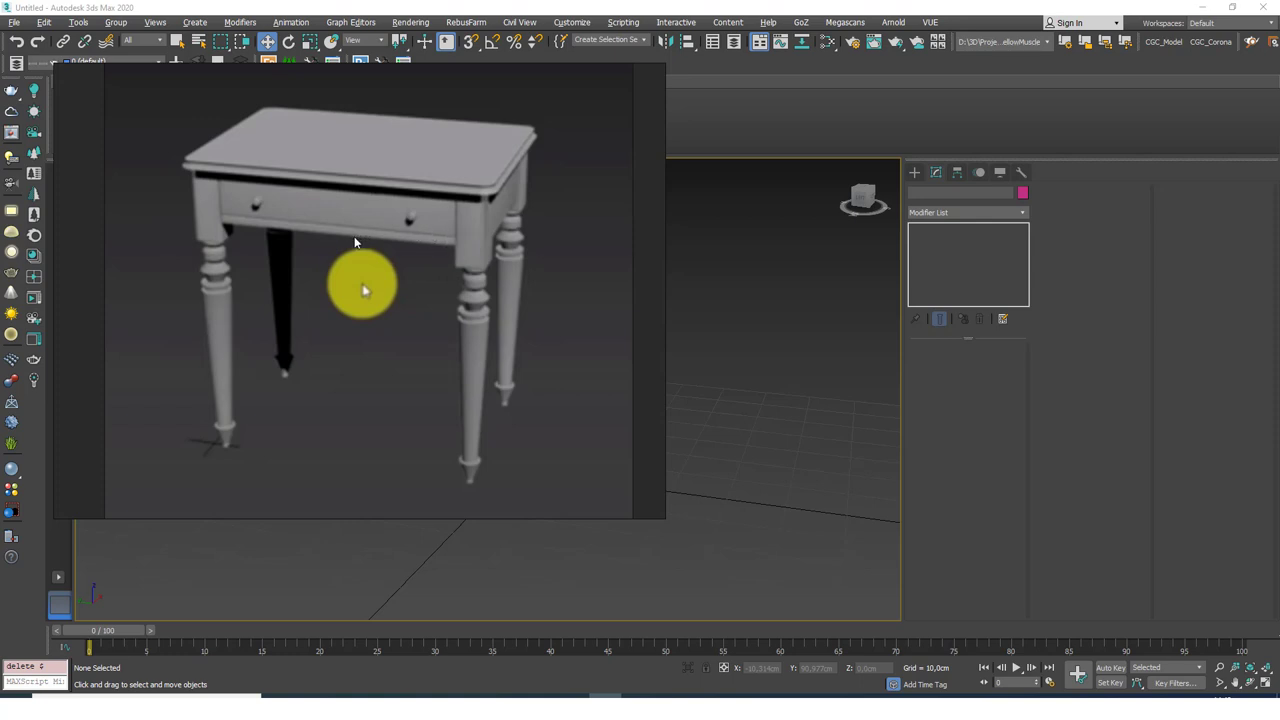
mouse_move(248, 221)
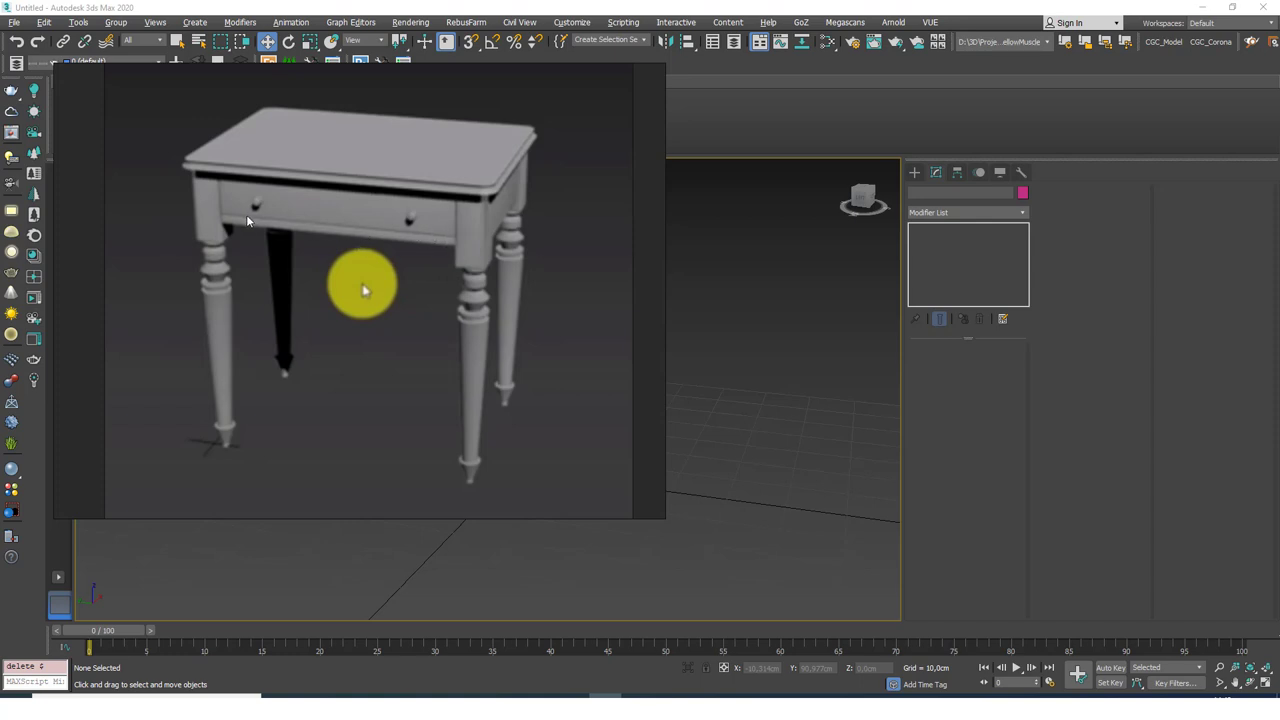
mouse_move(221, 185)
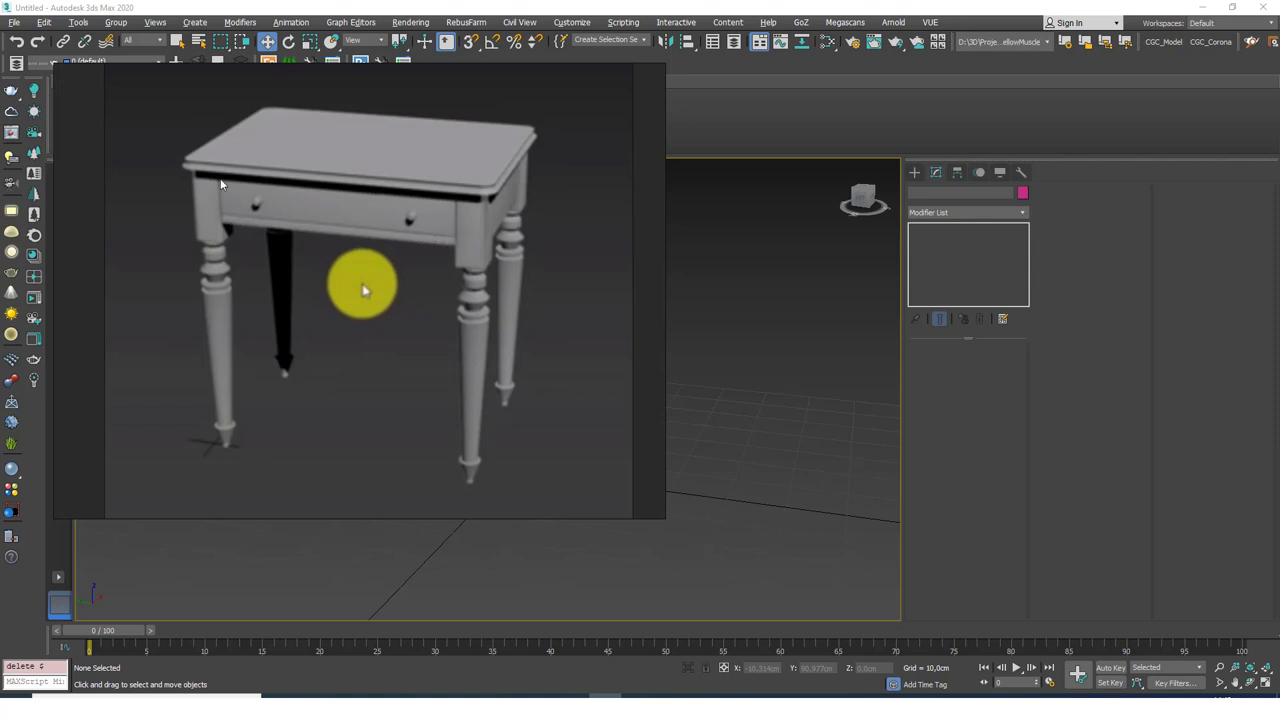
mouse_move(463, 198)
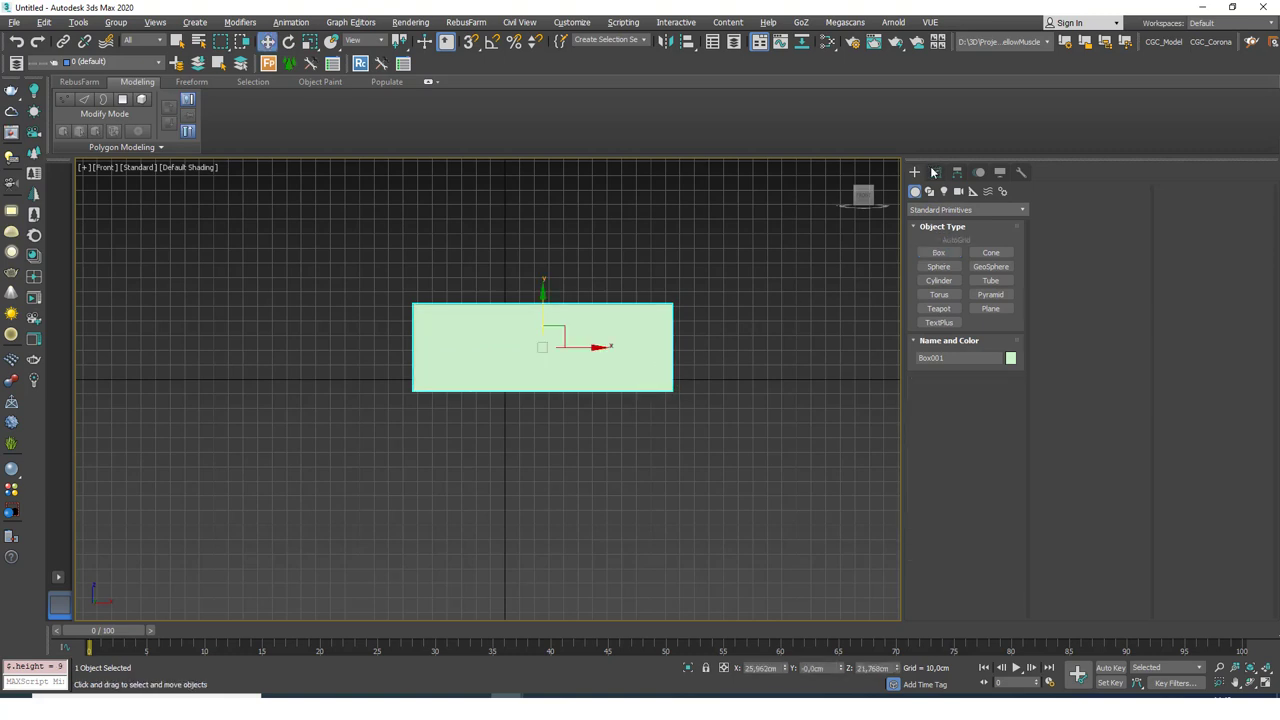
Step: Edit the 40 by 100 cm panel's dimensions and drag a copy of it upward
left_click(936, 172)
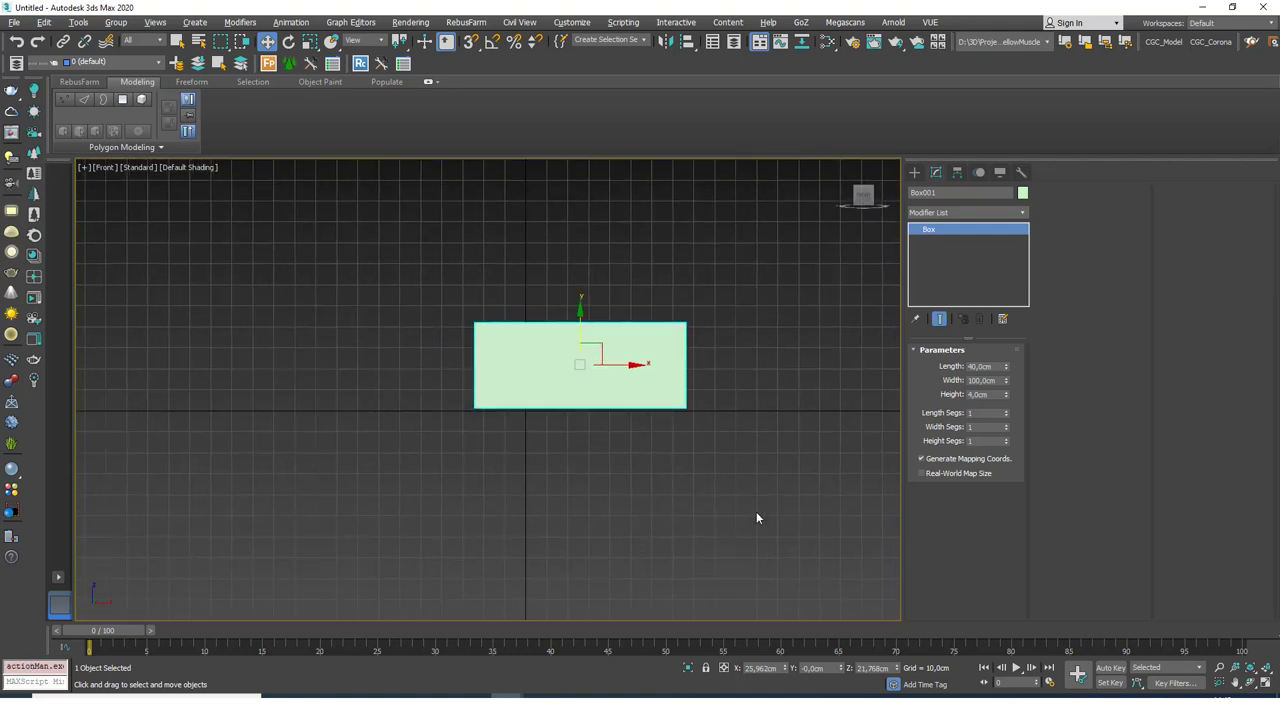
left_click_drag(580, 363, 525, 363)
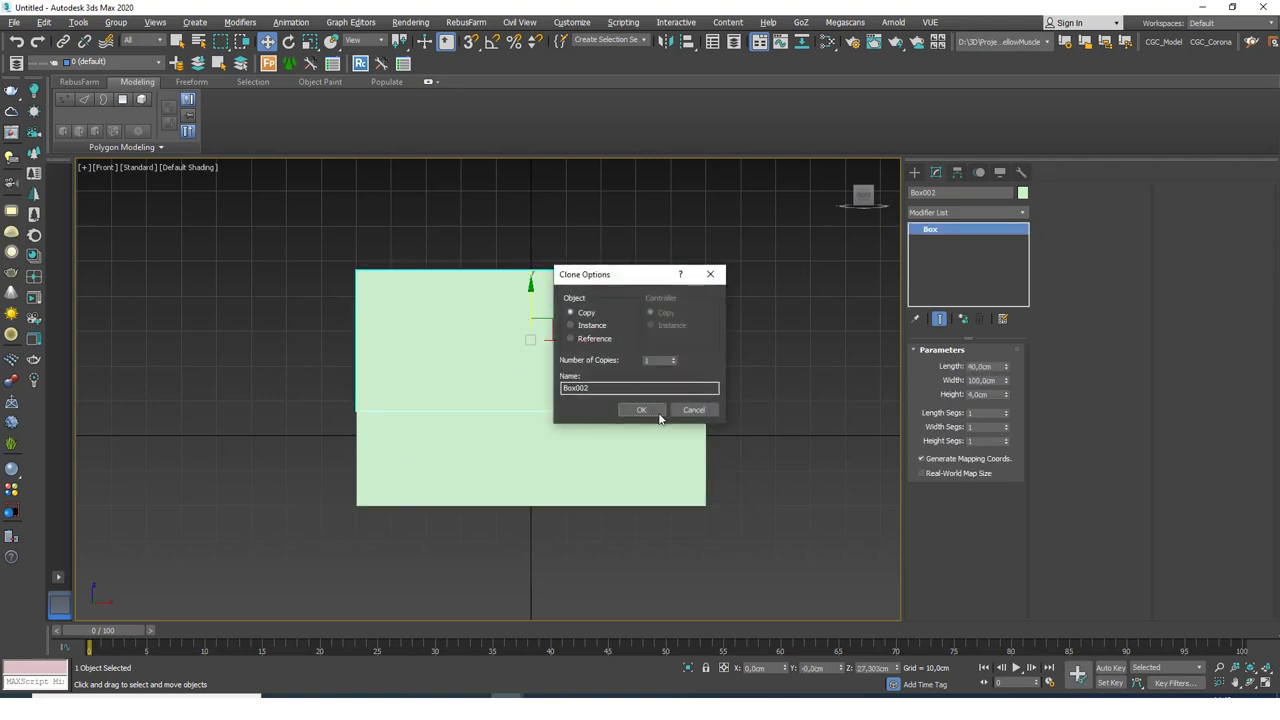
Step: Shrink the panel copy into a thin top rail and copy it into a side post
left_click(641, 410)
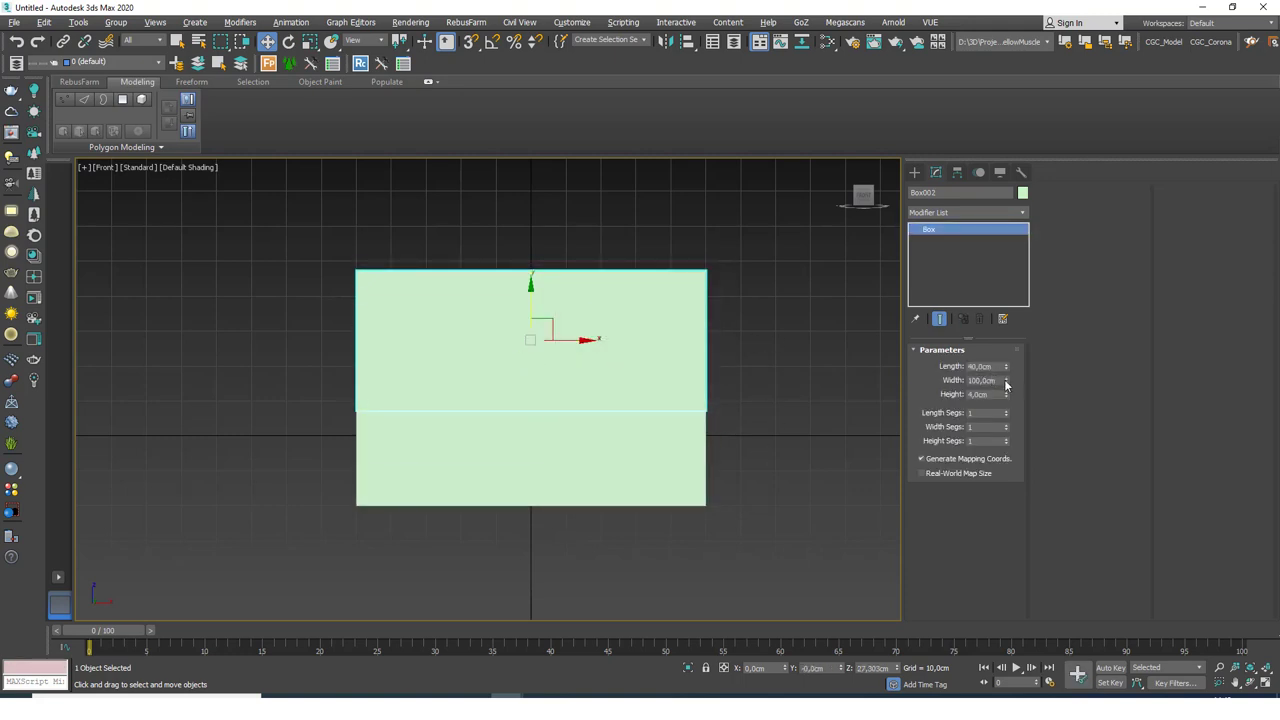
left_click_drag(1006, 366, 1006, 380)
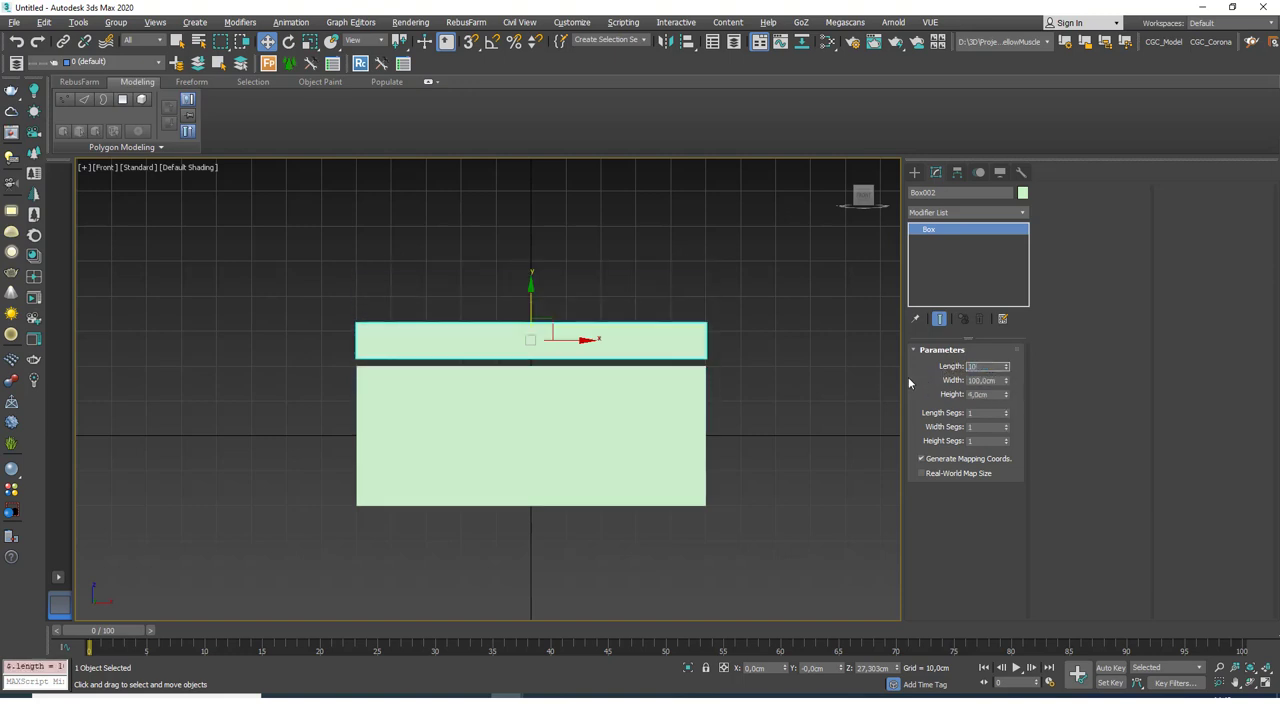
left_click_drag(530, 340, 548, 358)
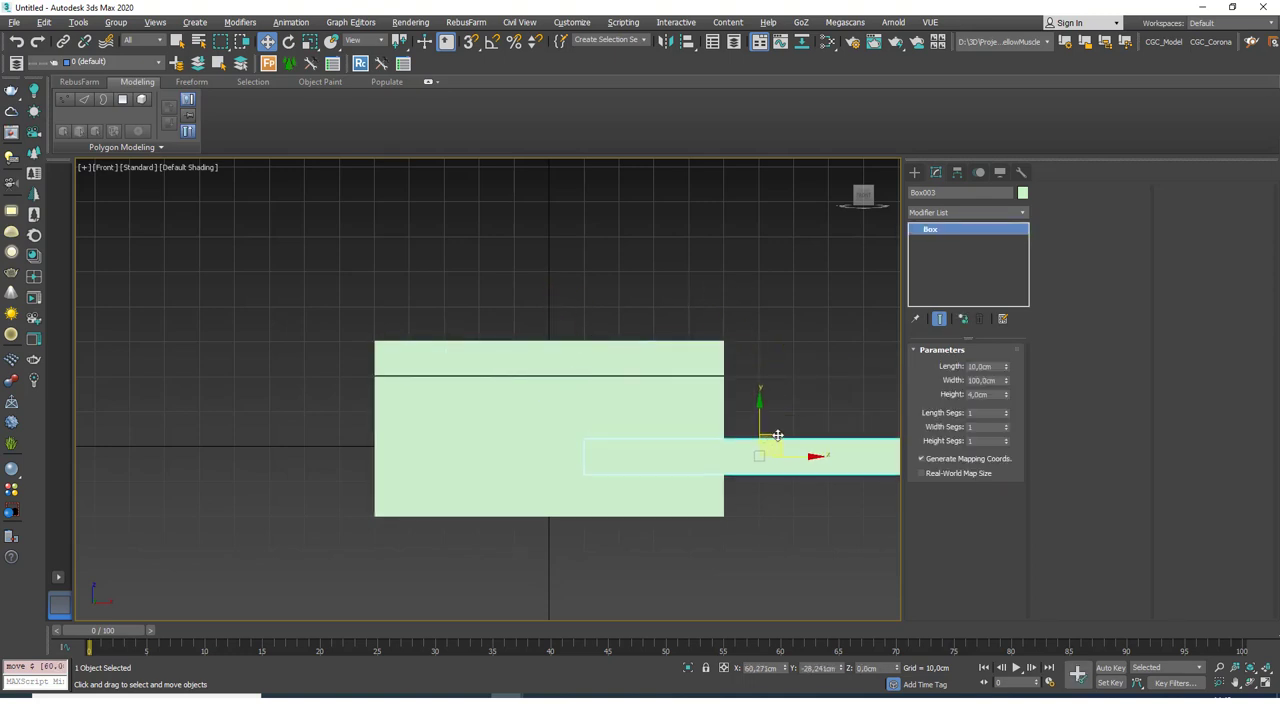
left_click_drag(760, 455, 745, 440)
type("10")
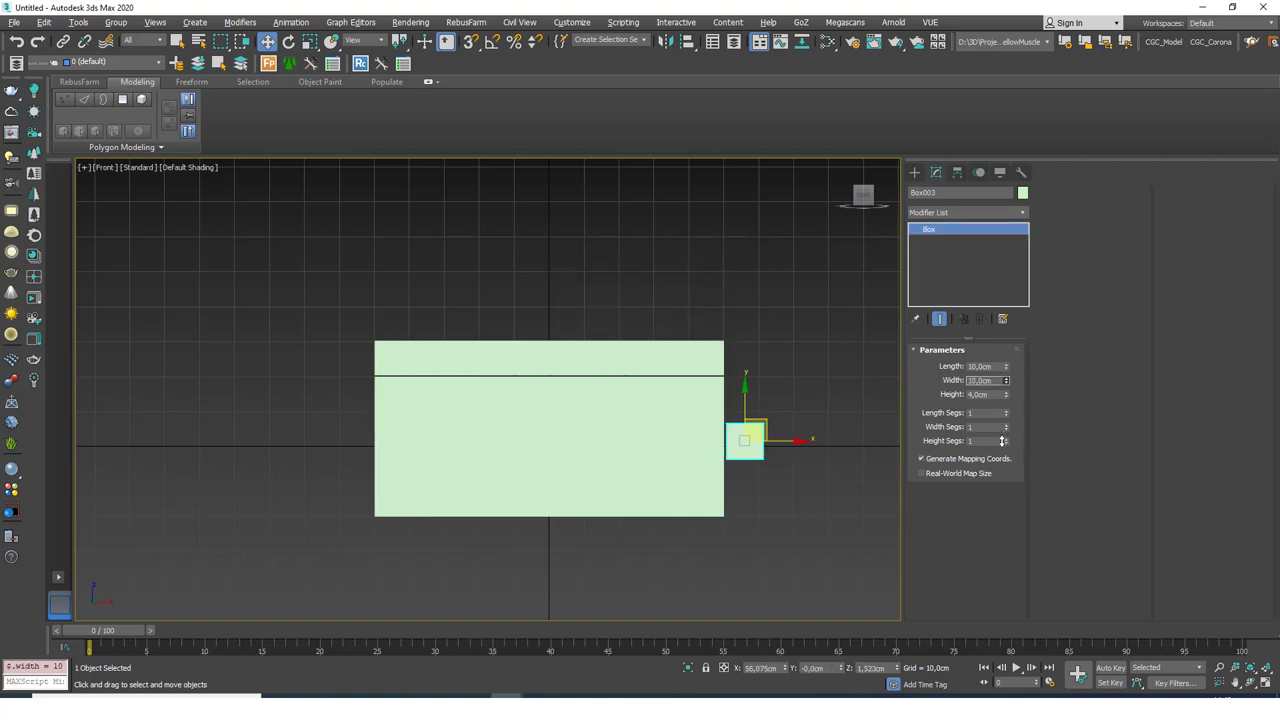
left_click(1006, 363)
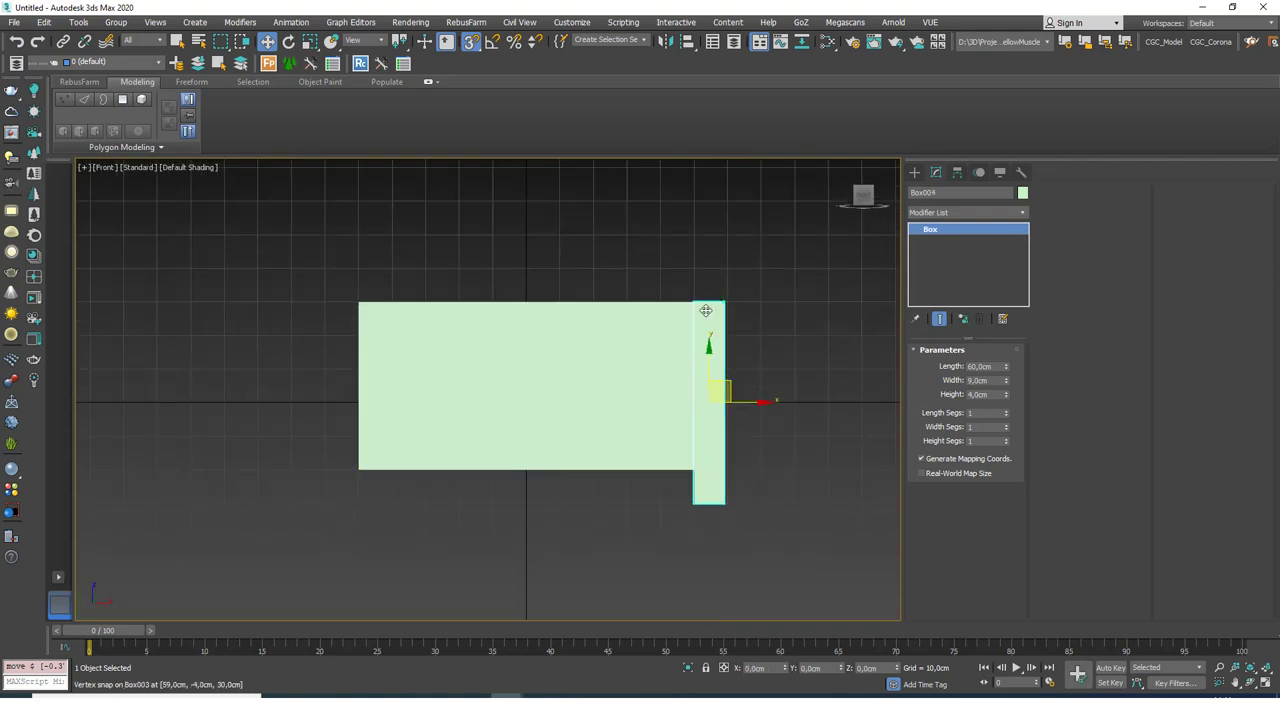
Step: Copy the side post to the panel's left edge and the top rail to the bottom
left_click_drag(710, 400, 355, 400)
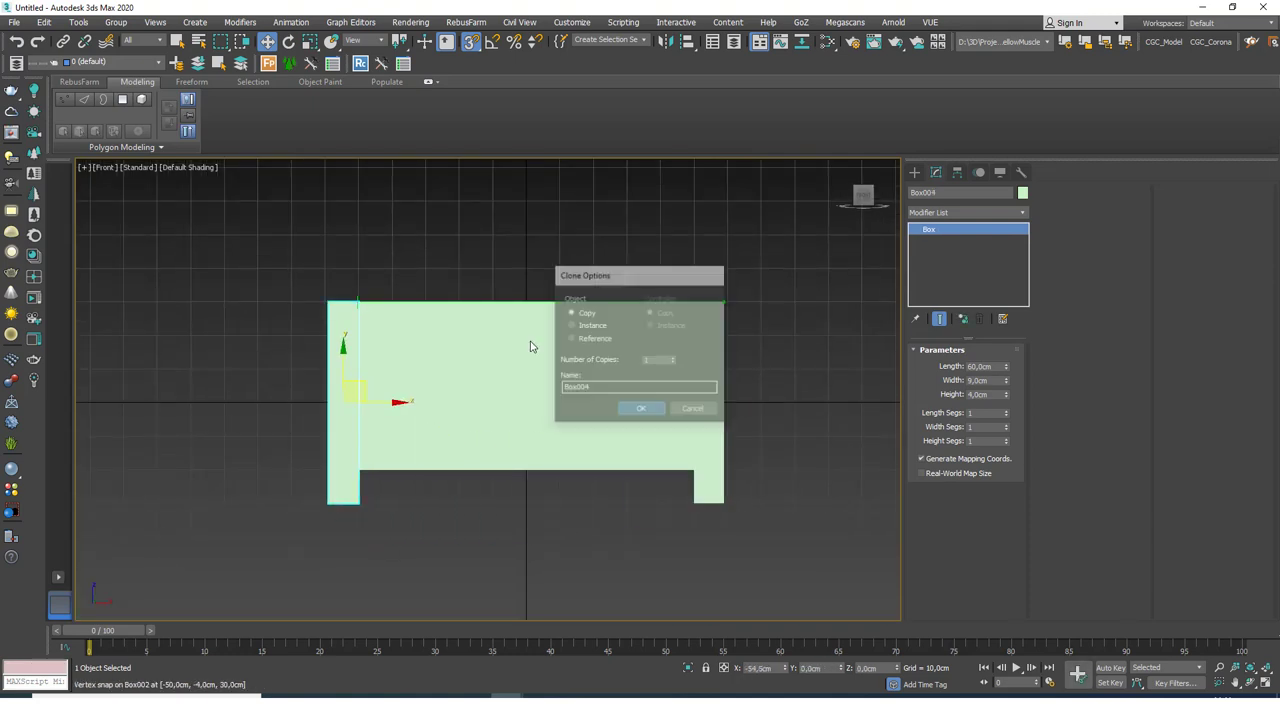
left_click(641, 408)
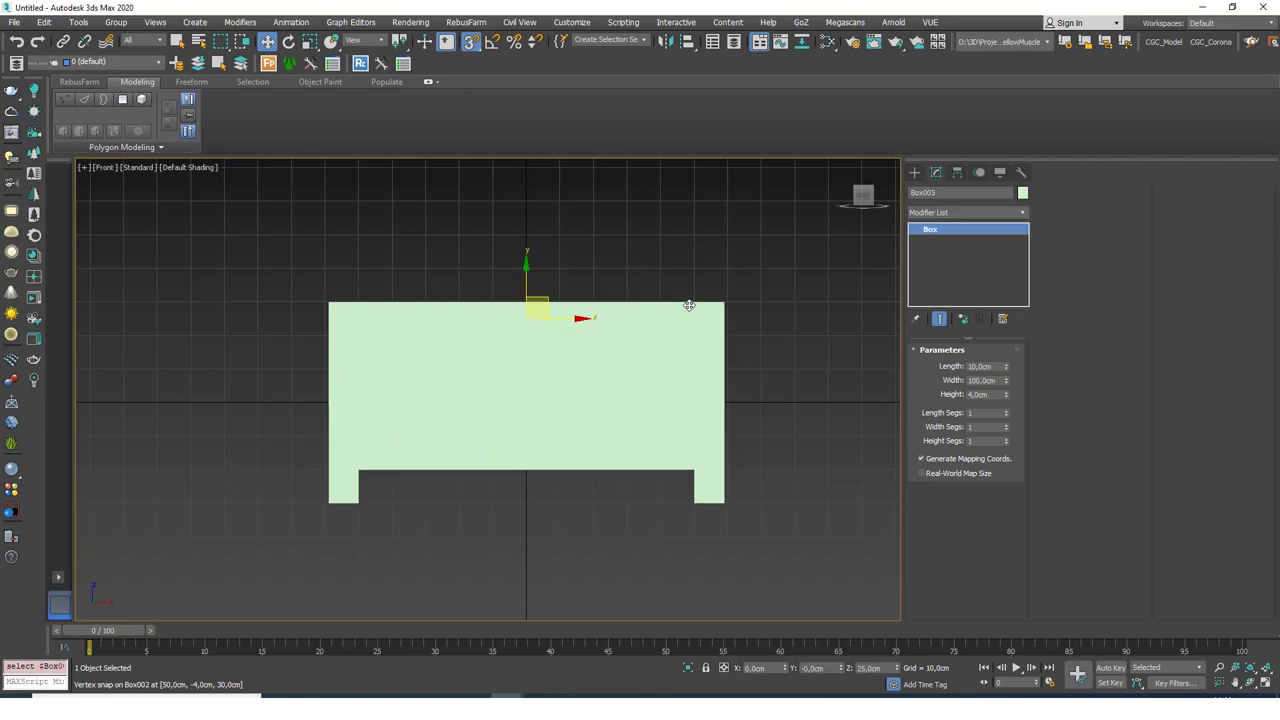
left_click_drag(540, 310, 540, 480)
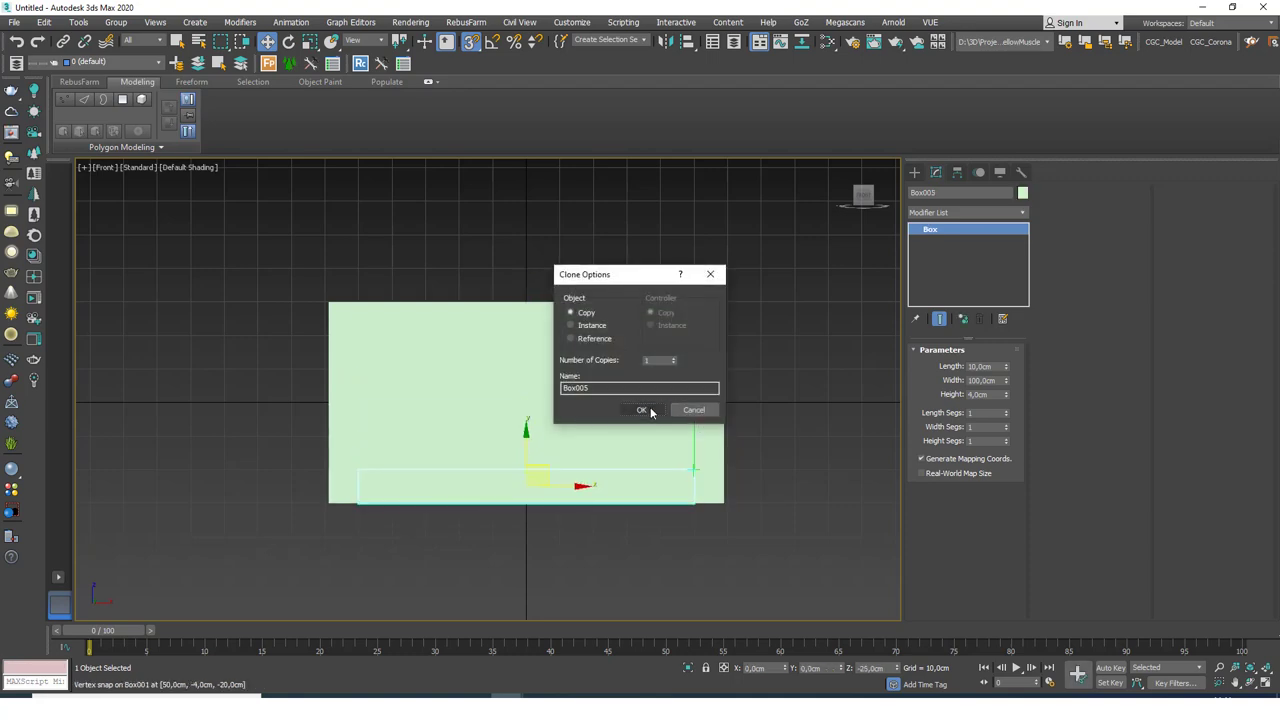
left_click(642, 410)
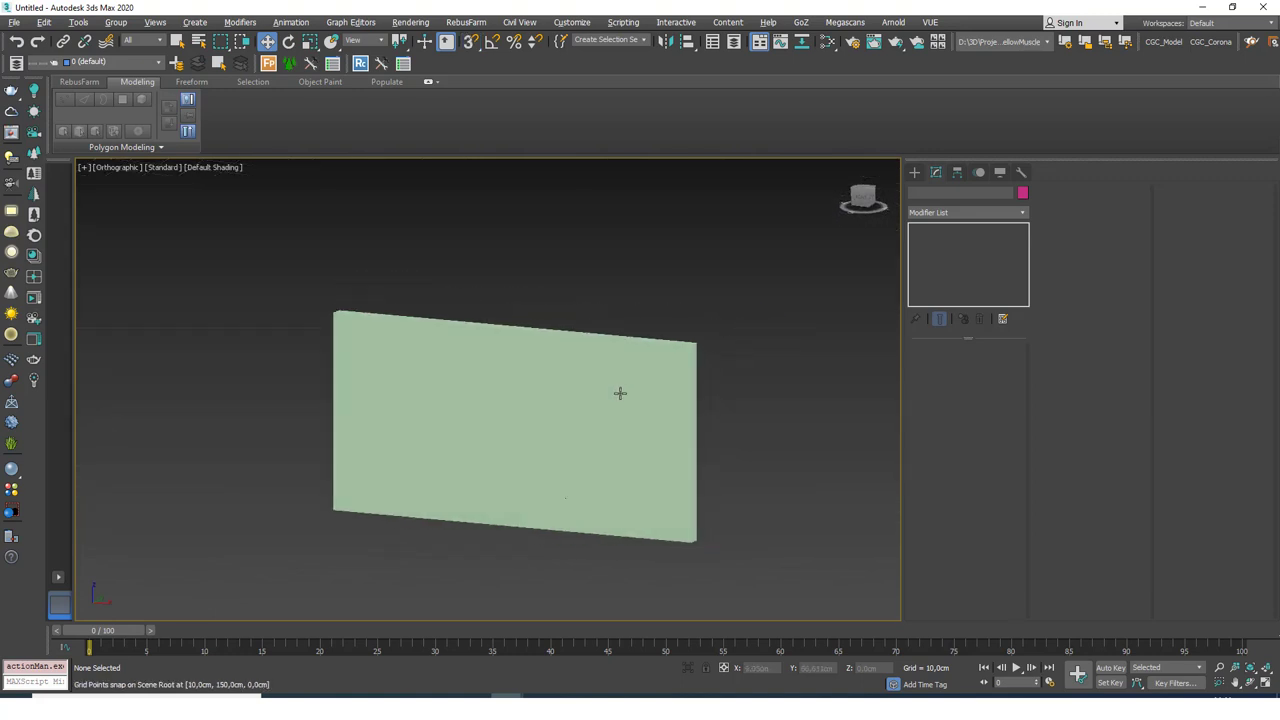
Step: Orbit and switch to Perspective to view the framed panel at an angle
left_click_drag(620, 393, 655, 331)
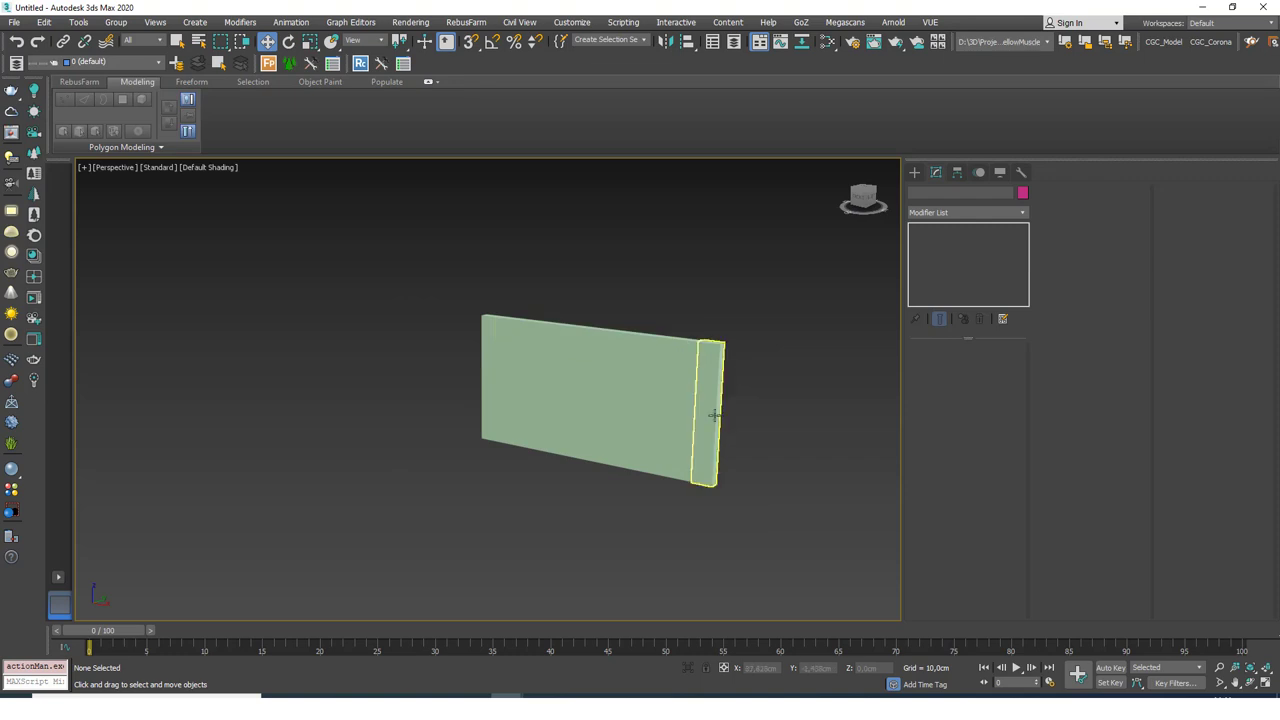
left_click(769, 408)
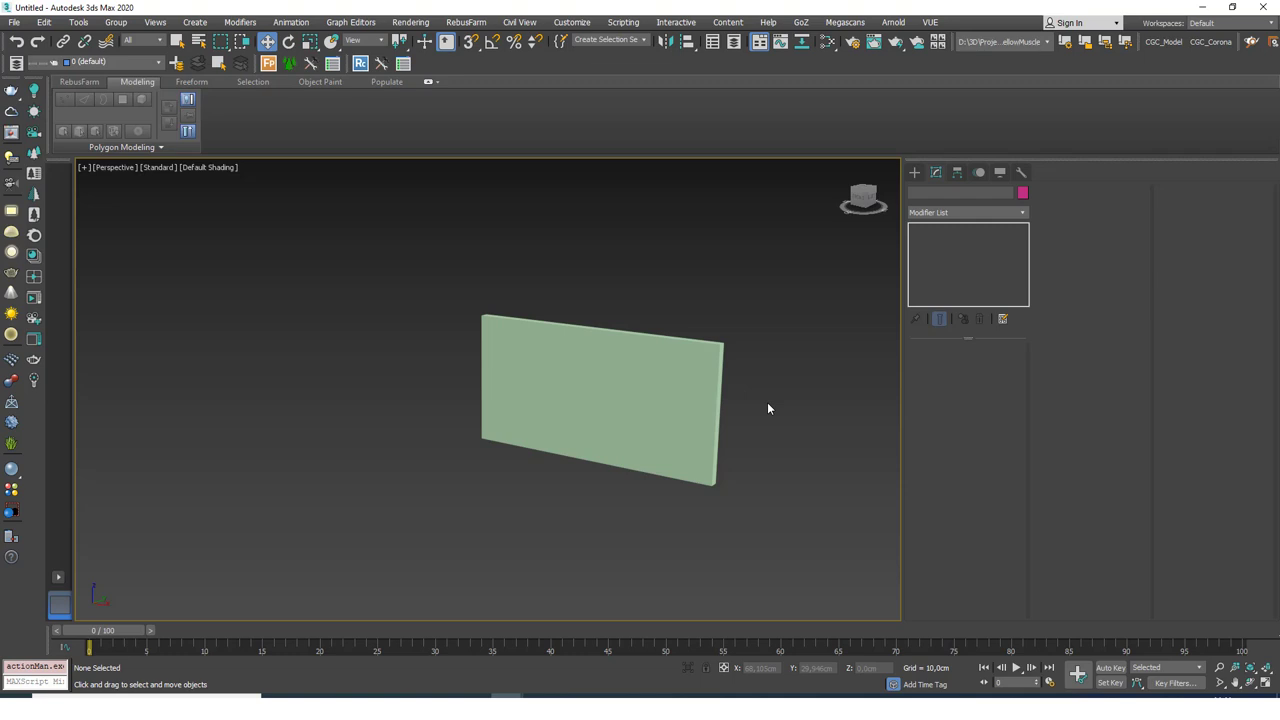
mouse_move(612, 356)
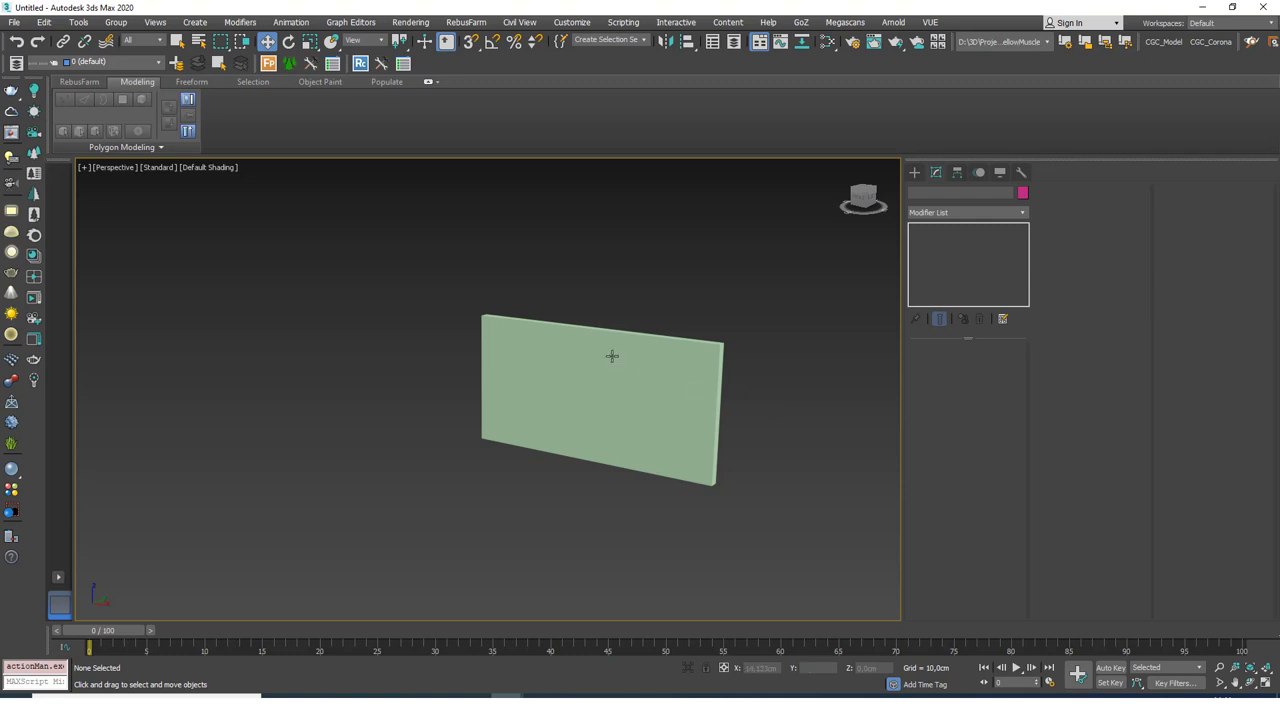
mouse_move(590, 282)
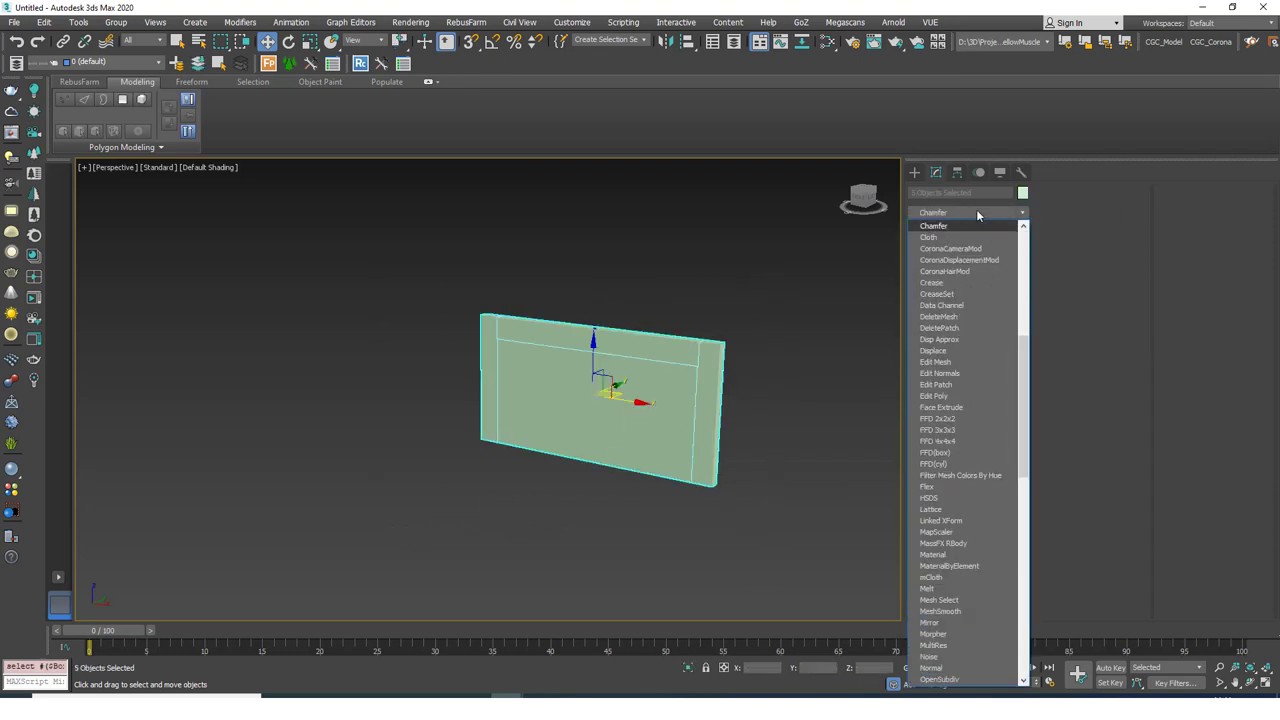
Step: Add Chamfer to all five parts with smoothing set to Smooth Chamfers Only
left_click(788, 408)
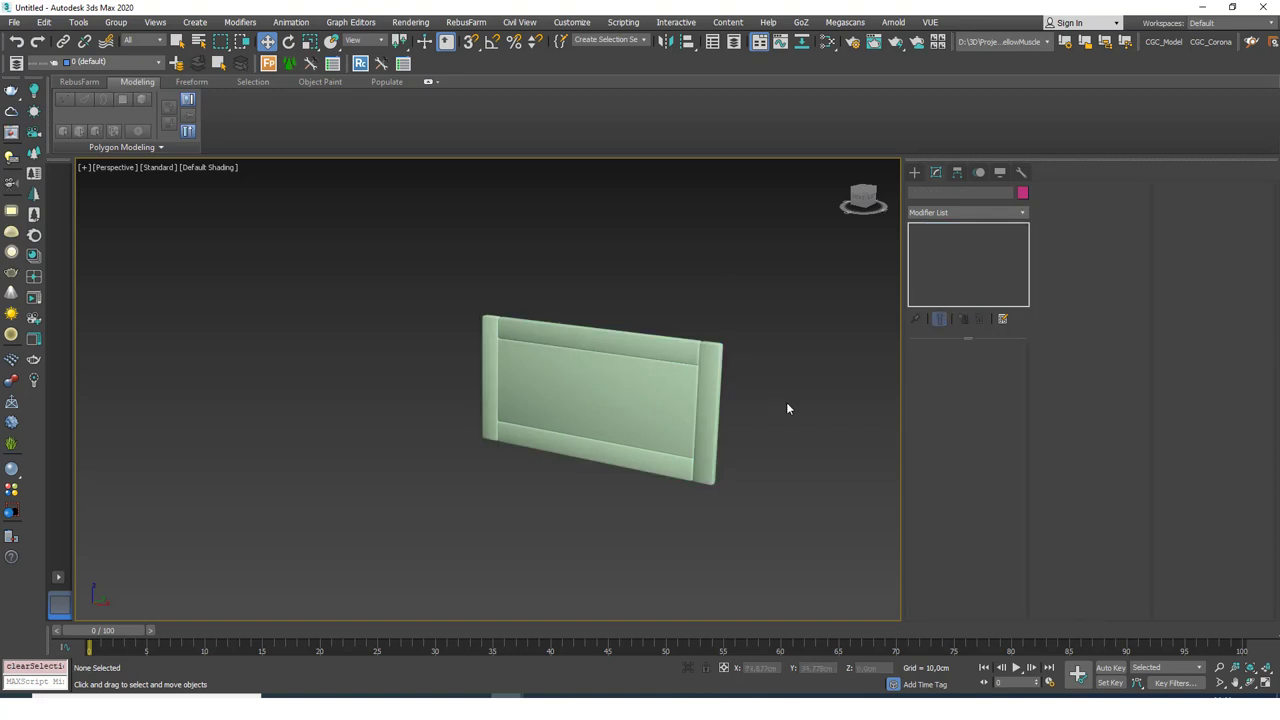
mouse_move(801, 408)
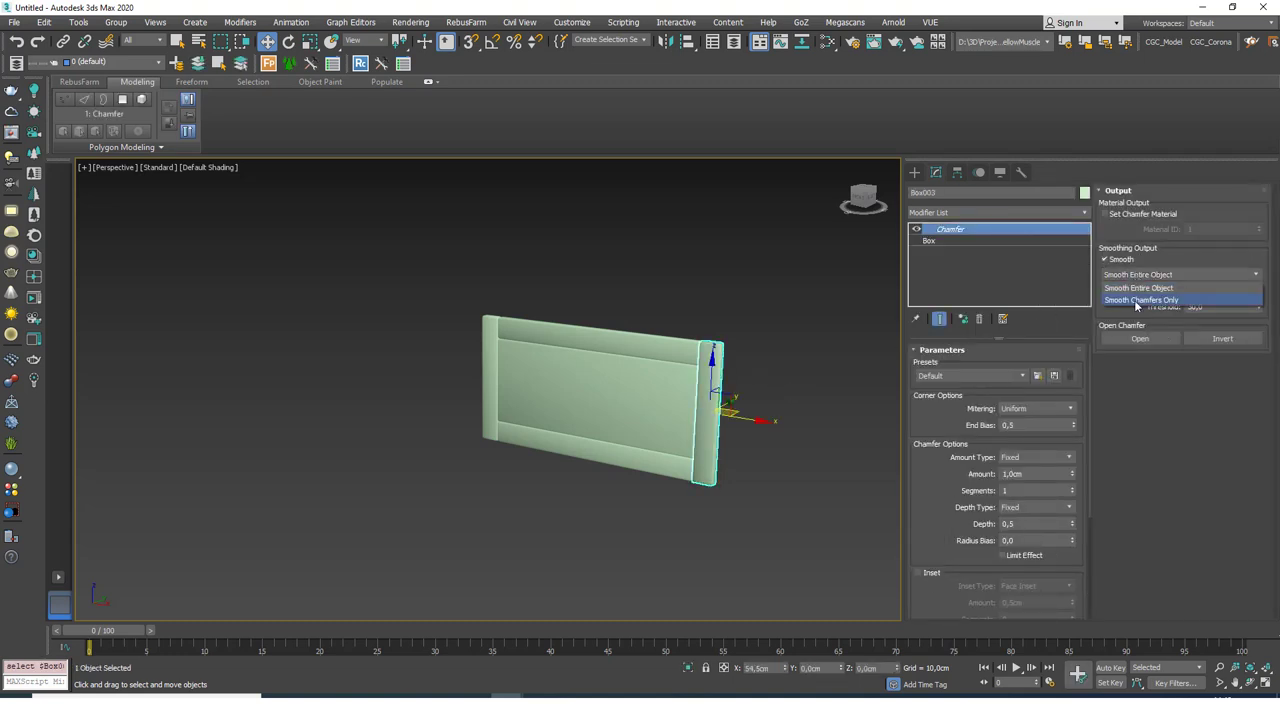
left_click(768, 322)
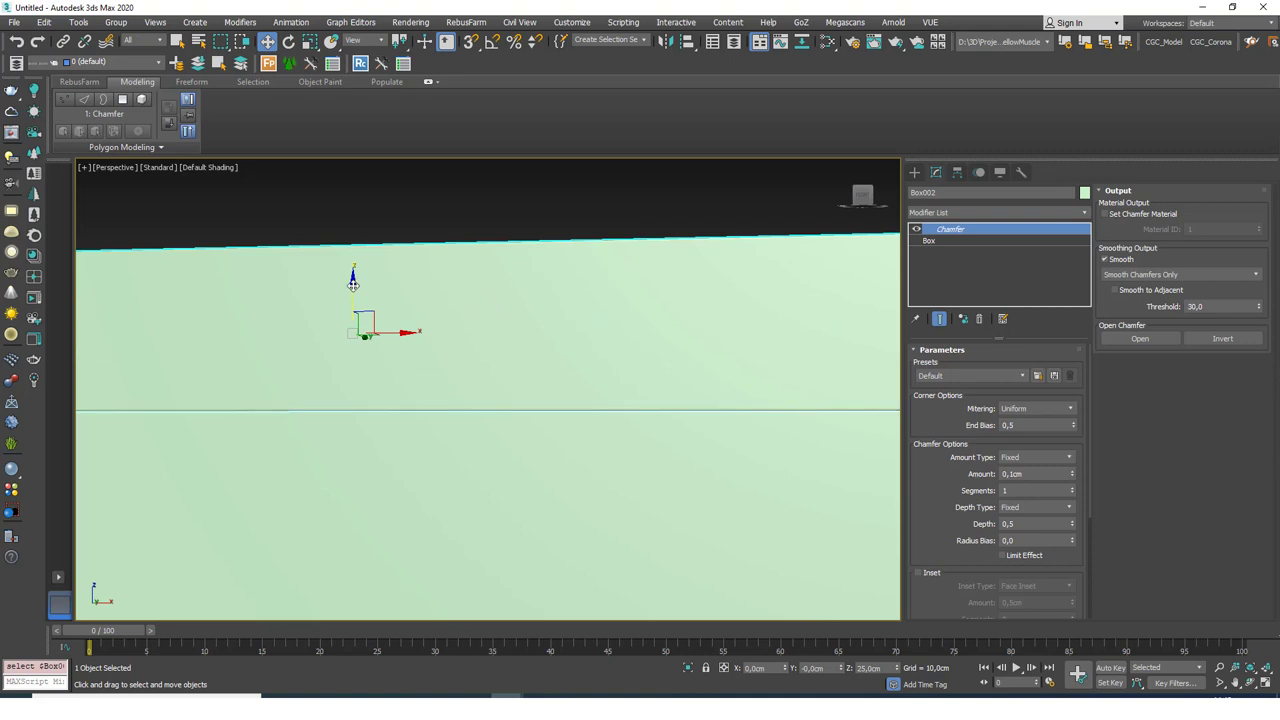
left_click(570, 407)
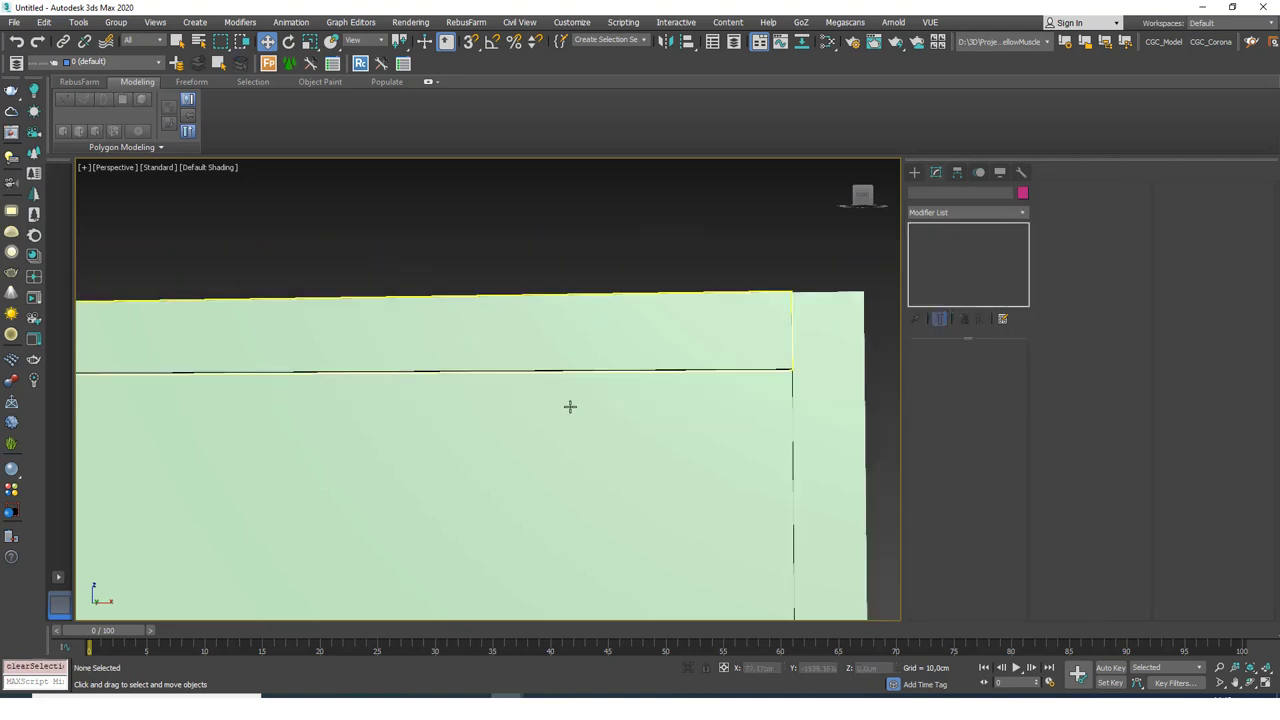
left_click_drag(570, 407, 780, 346)
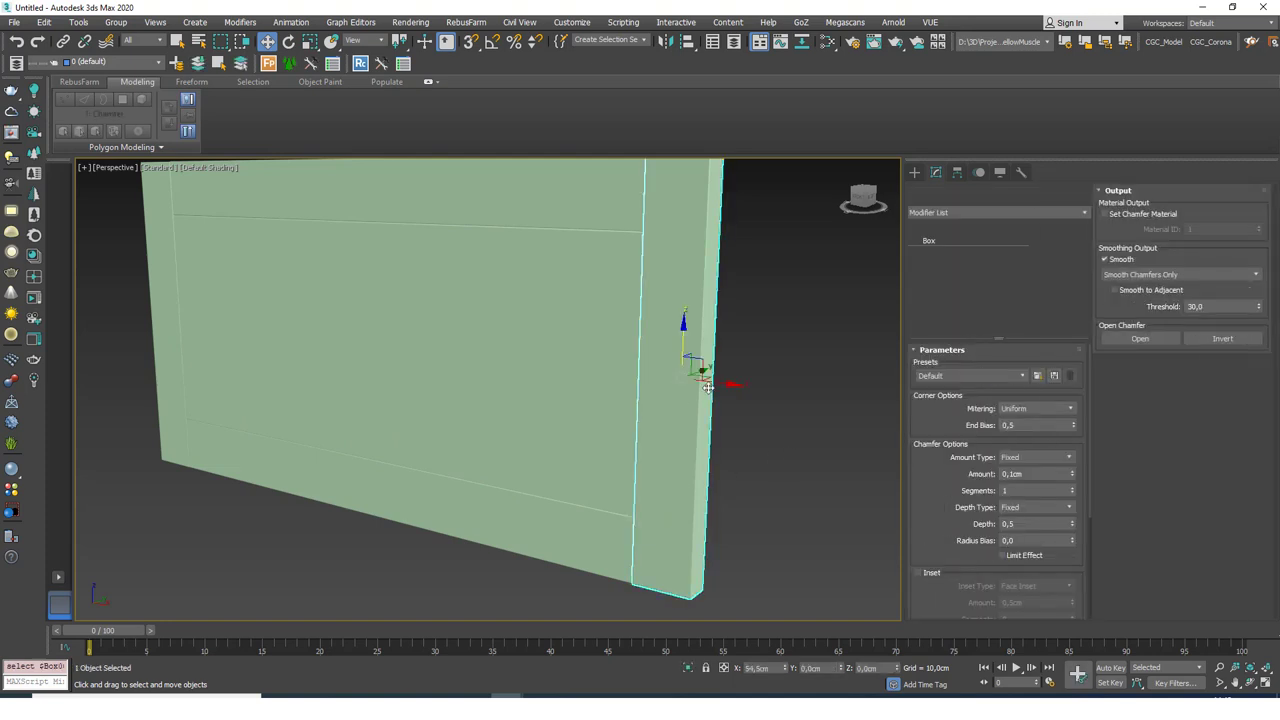
left_click(594, 545)
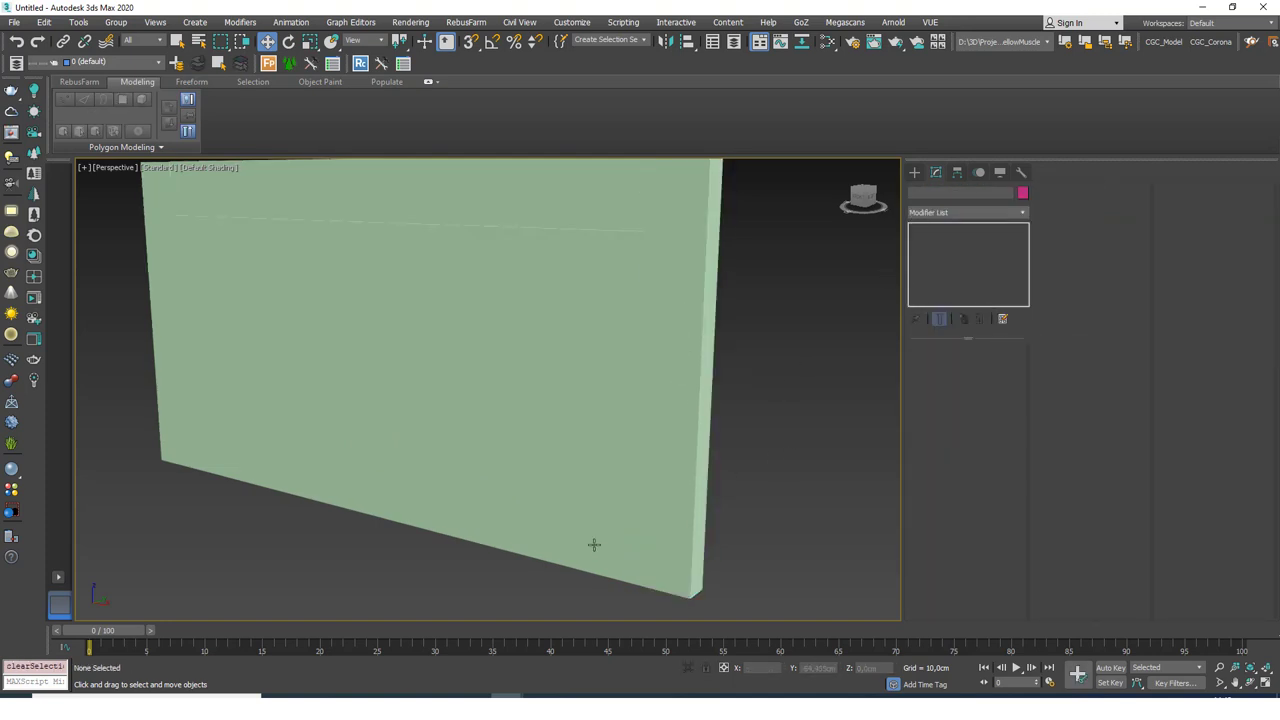